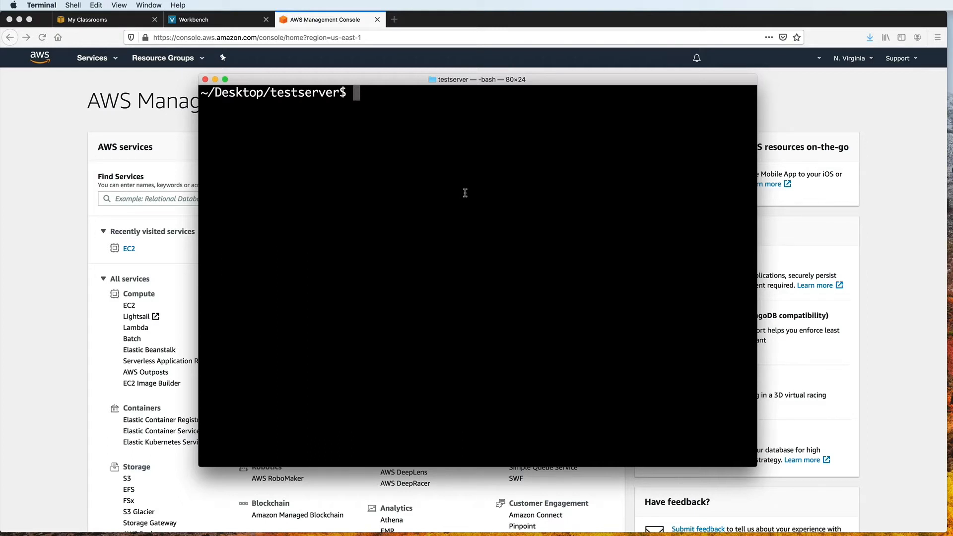
text(ssh -i testkey1.pem ec2-user@54.174.226.225)
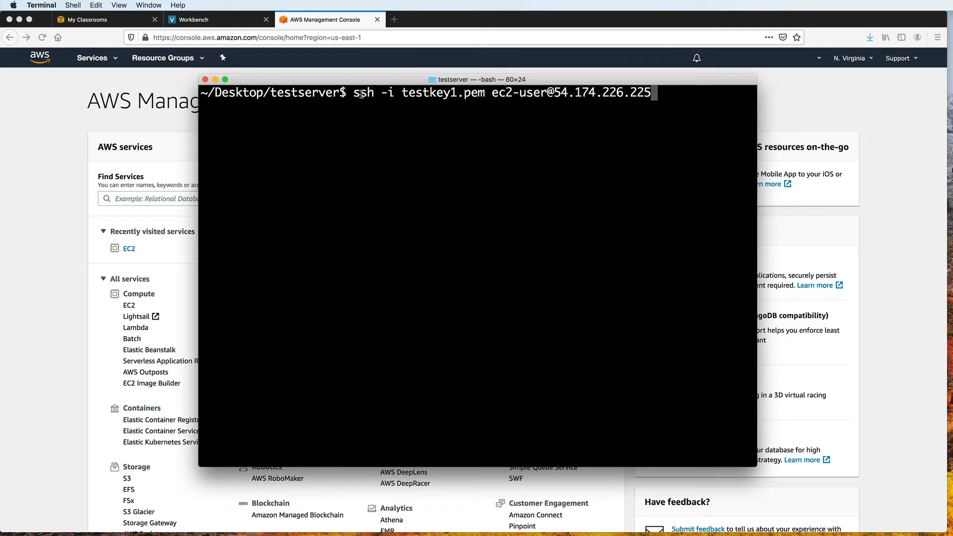
mouse_move(400, 133)
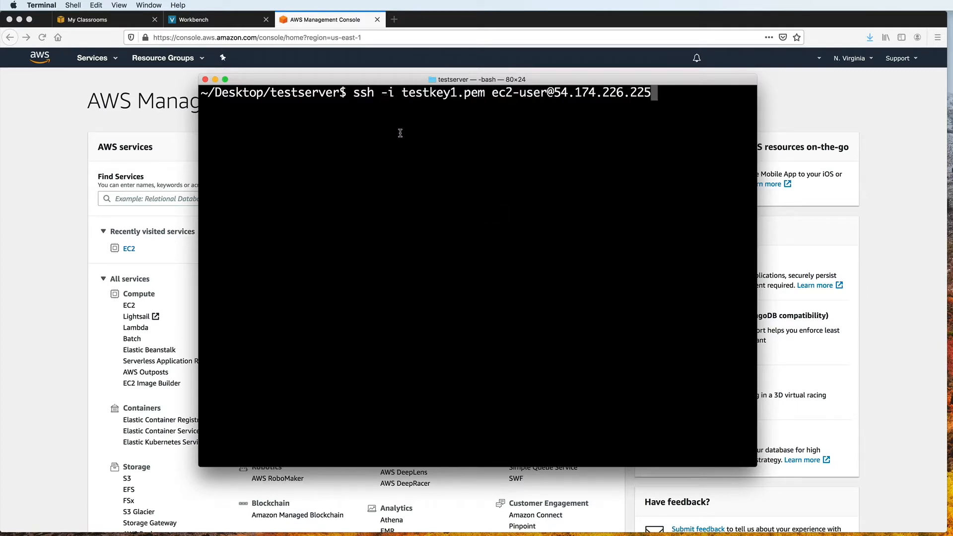
mouse_move(438, 139)
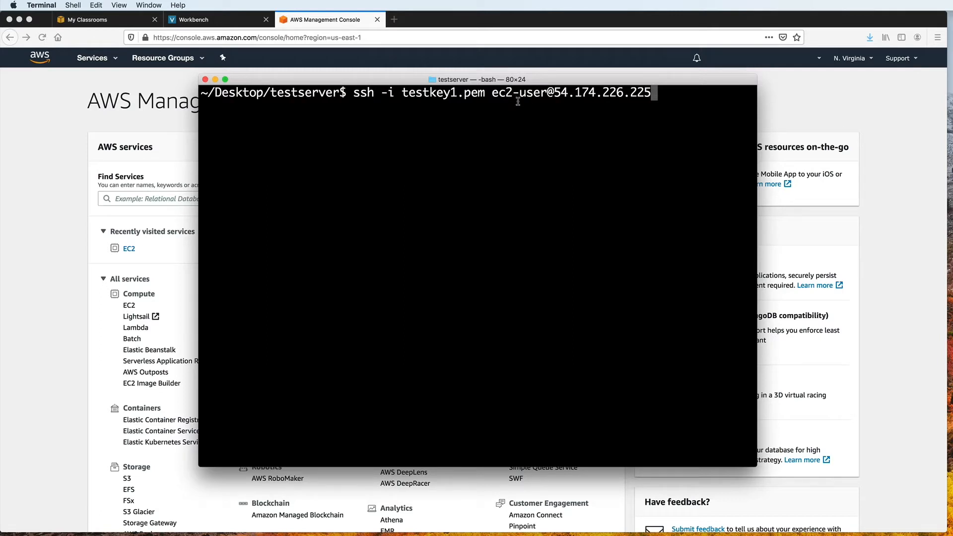
mouse_move(517, 126)
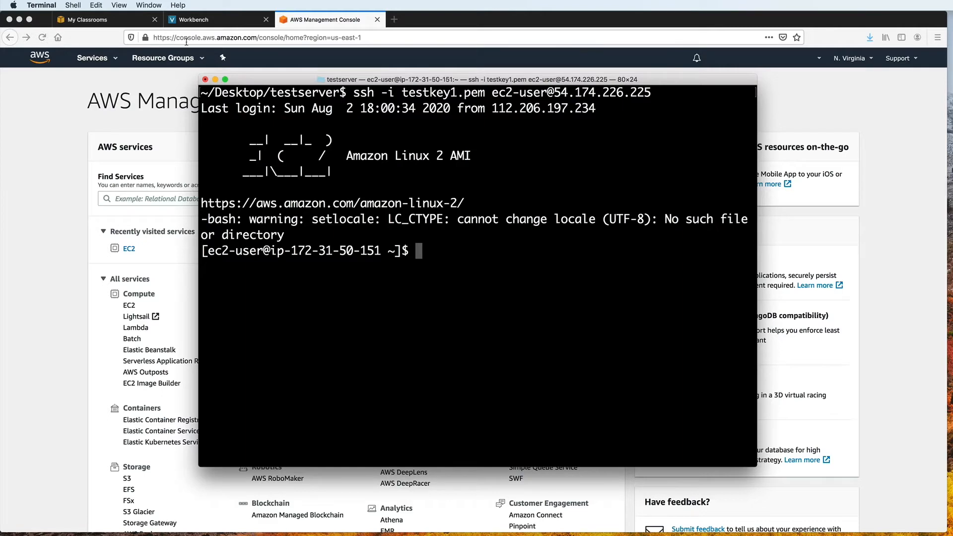
Close the SSH Terminal window, confirming termination of the running ssh process.
click(206, 79)
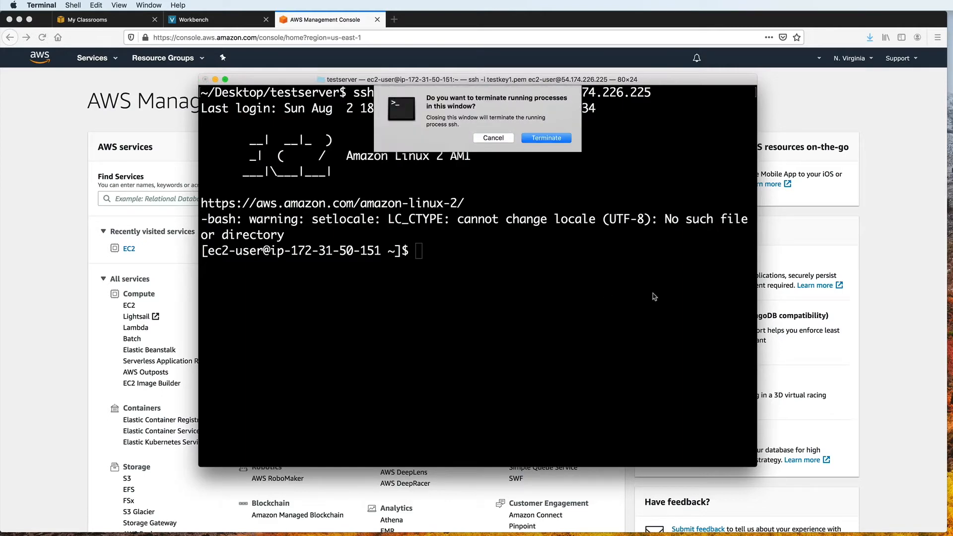
click(545, 137)
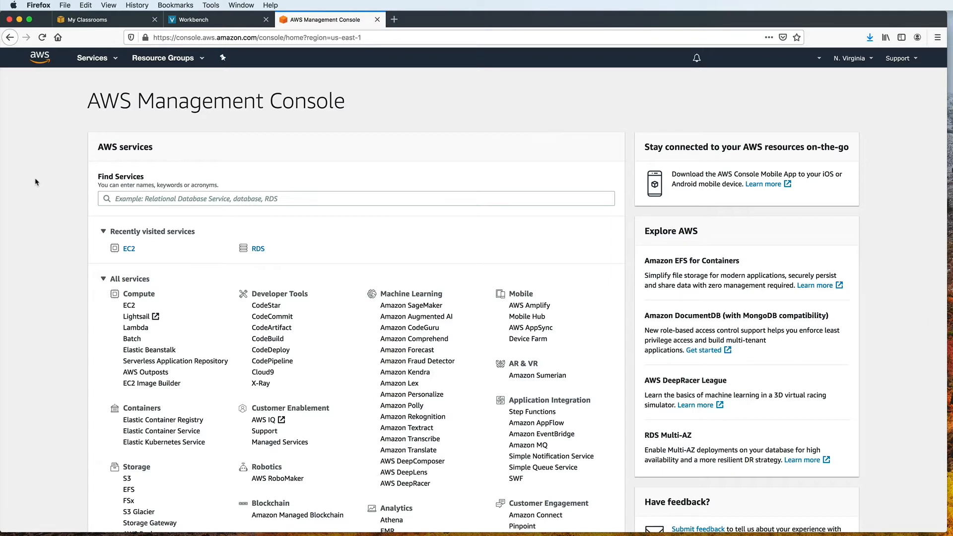
mouse_move(111, 148)
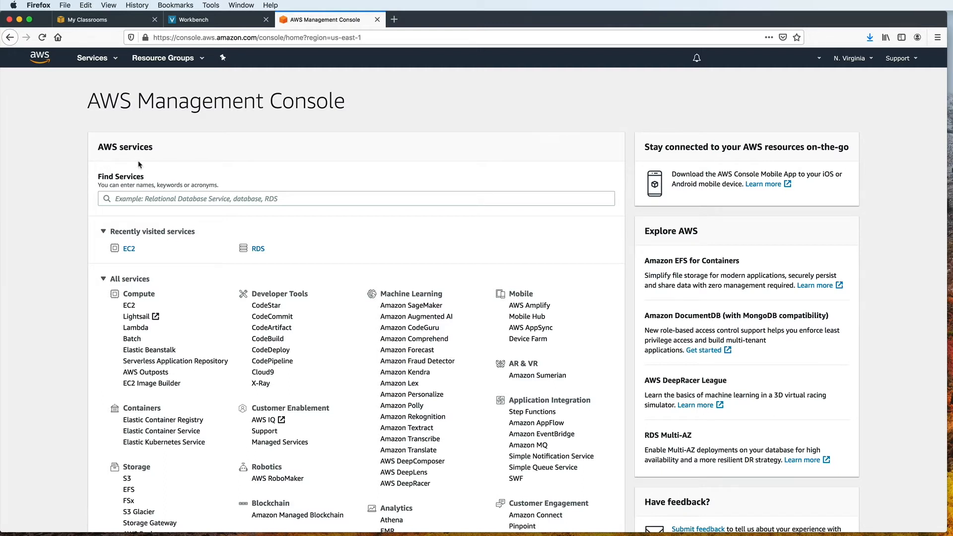
mouse_move(128, 305)
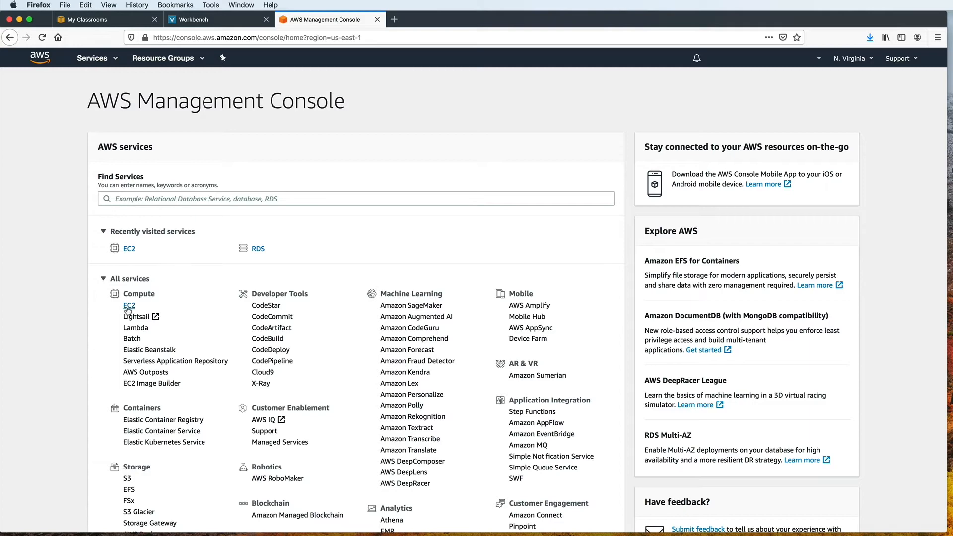
Open EC2 under Compute and start the Launch instance wizard.
click(128, 305)
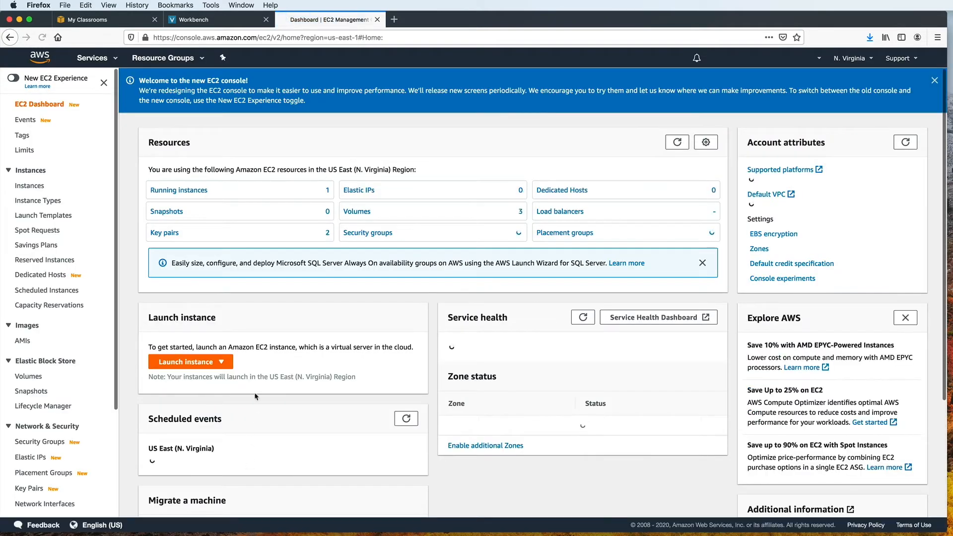
click(222, 361)
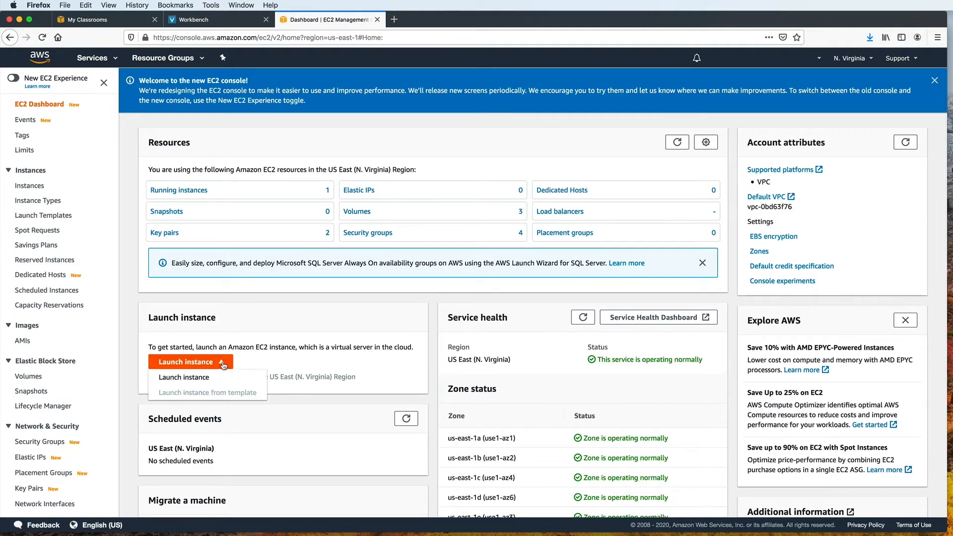
click(184, 376)
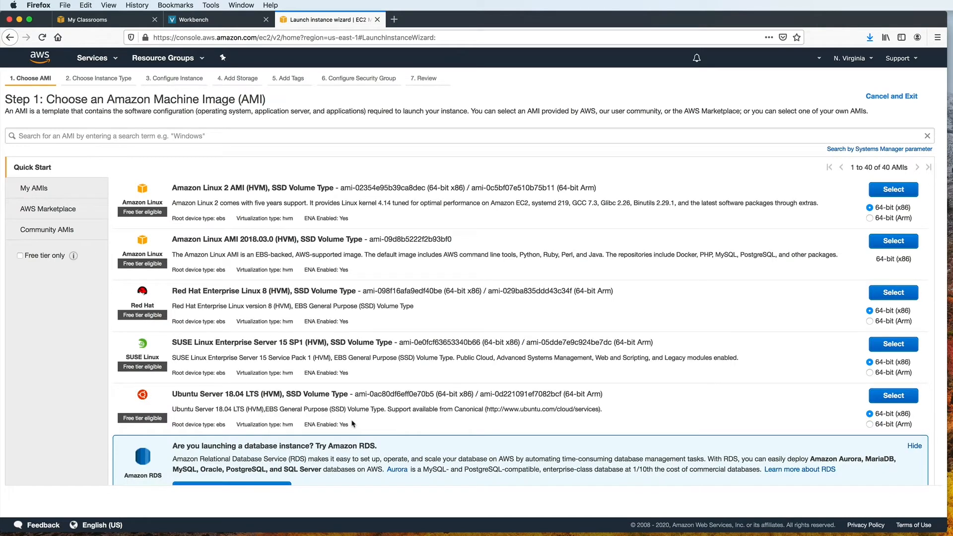
mouse_move(588, 393)
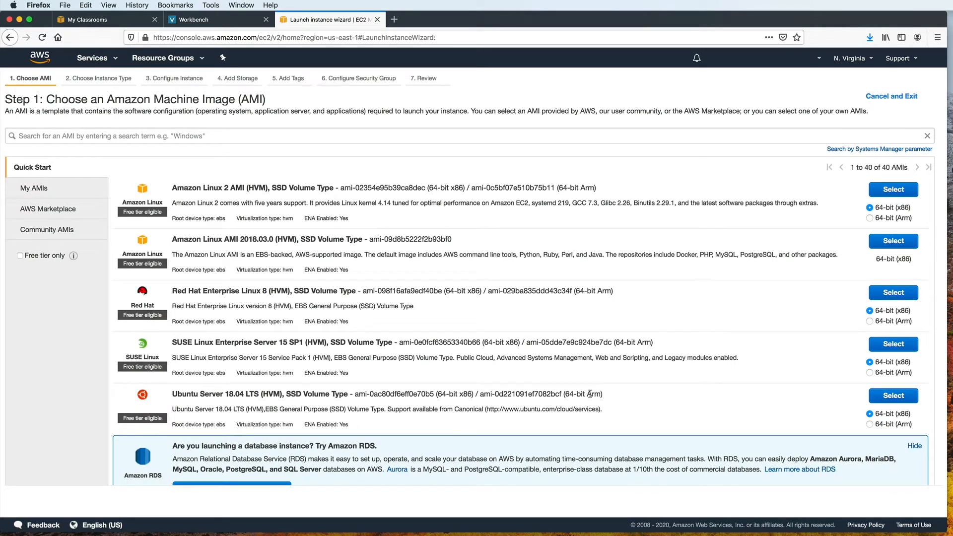
mouse_move(893, 189)
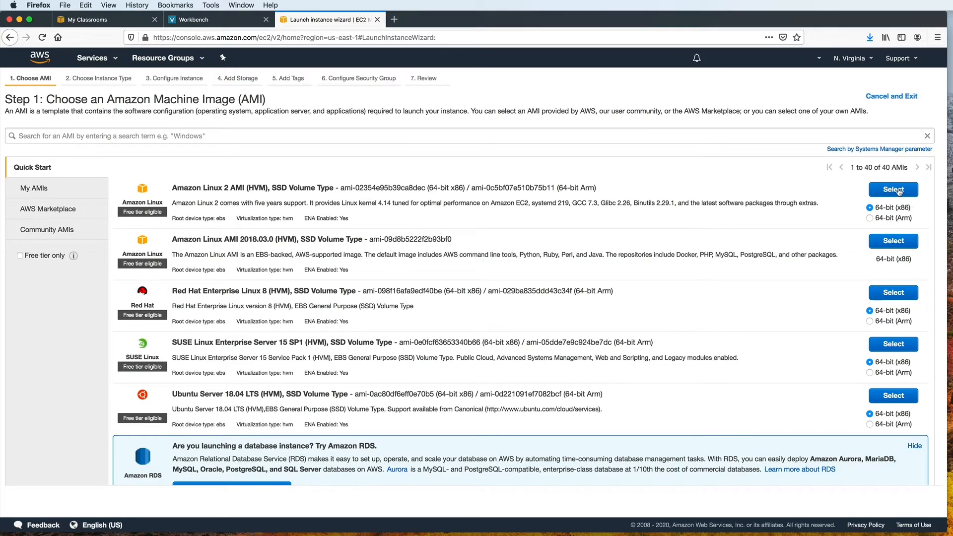
Select the Amazon Linux 2 AMI and the t2.micro instance type.
click(892, 189)
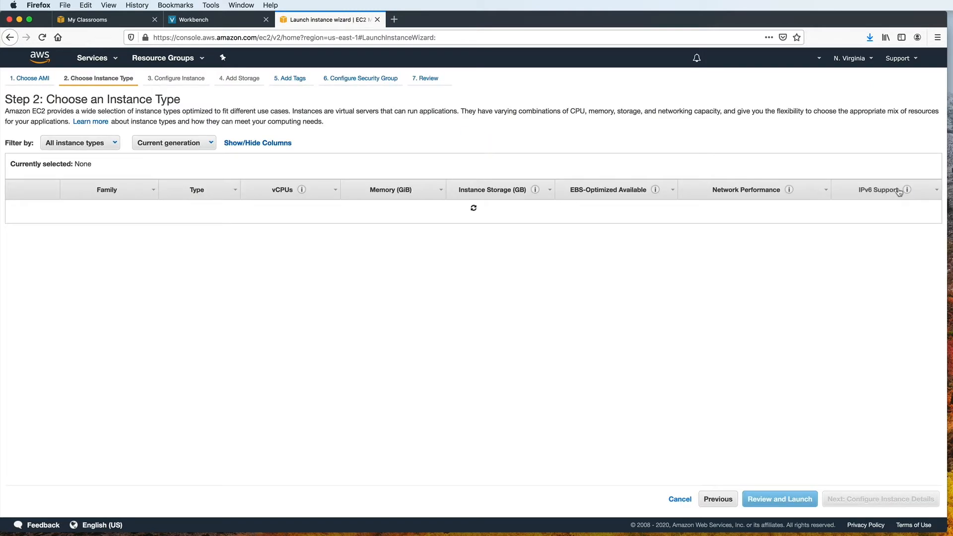
click(14, 233)
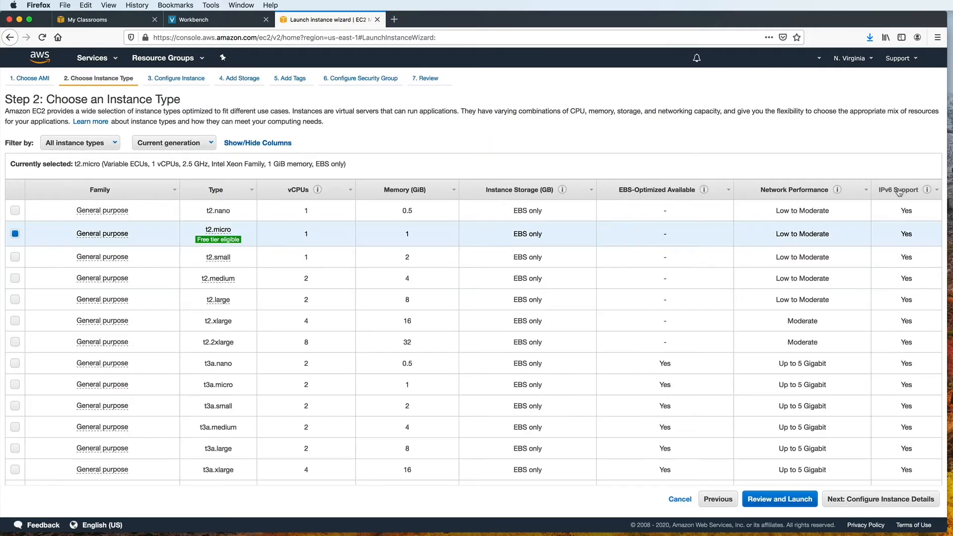
mouse_move(217, 239)
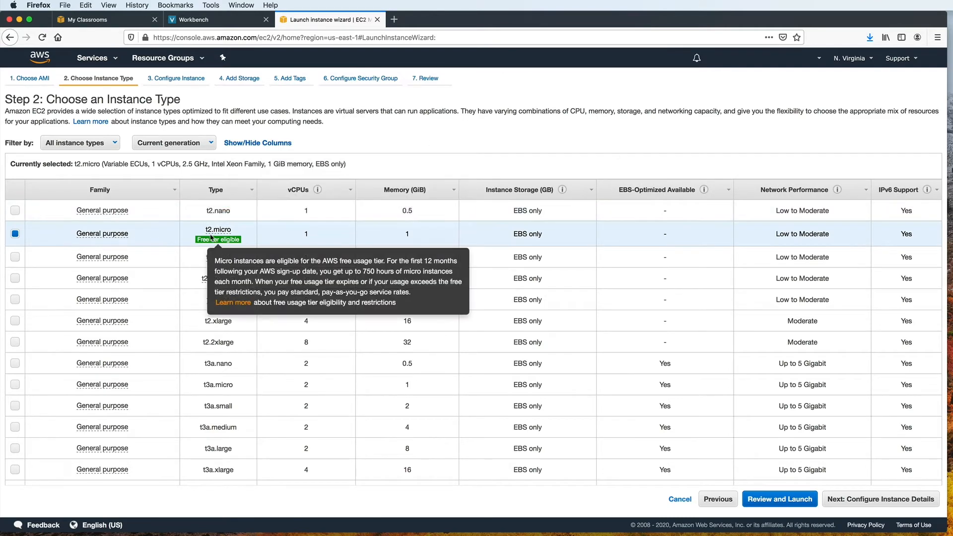
mouse_move(293, 252)
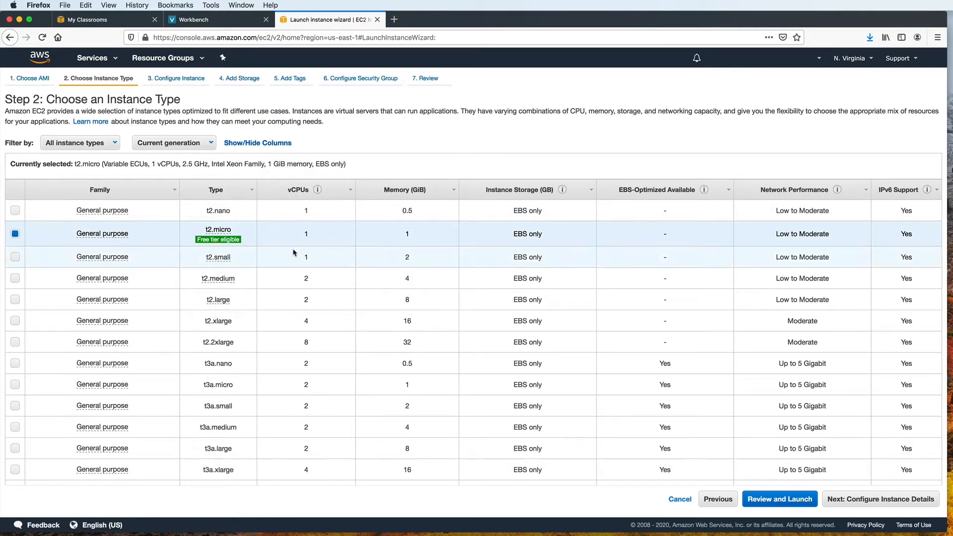
mouse_move(365, 256)
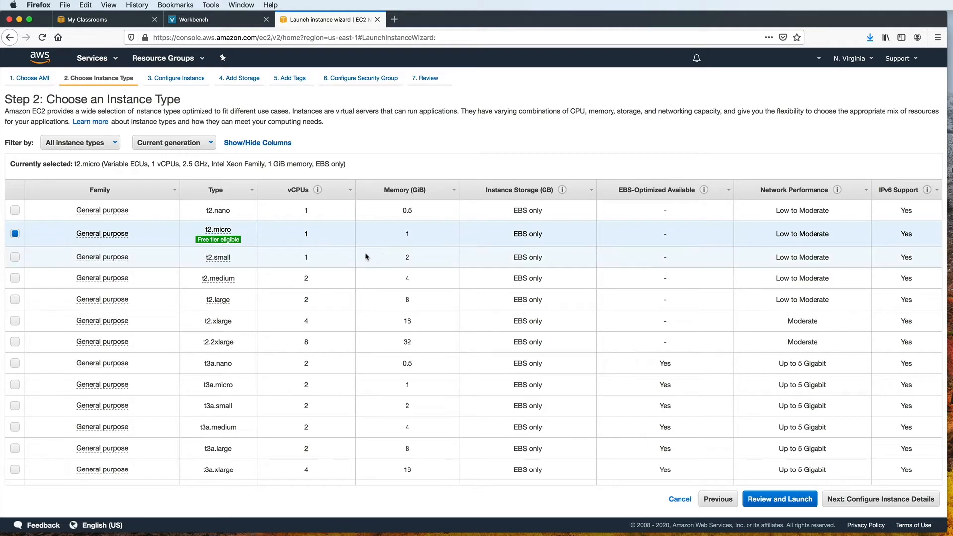
mouse_move(401, 236)
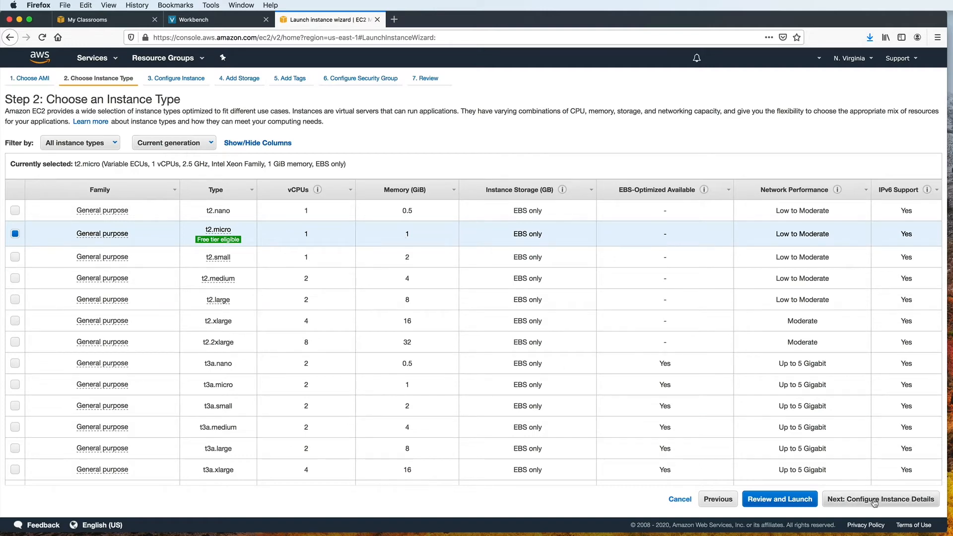
Keep the default instance details and advance to the Add Storage step.
click(879, 498)
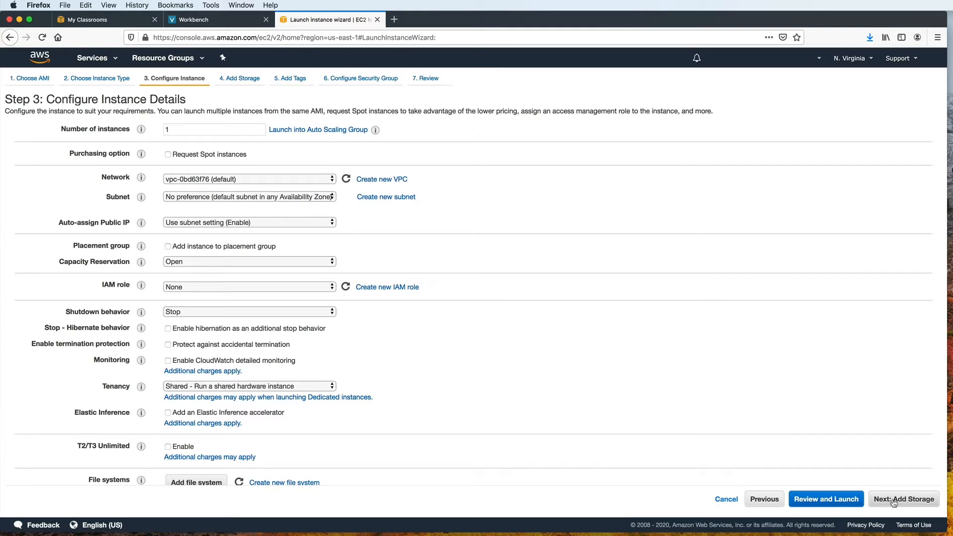
click(903, 499)
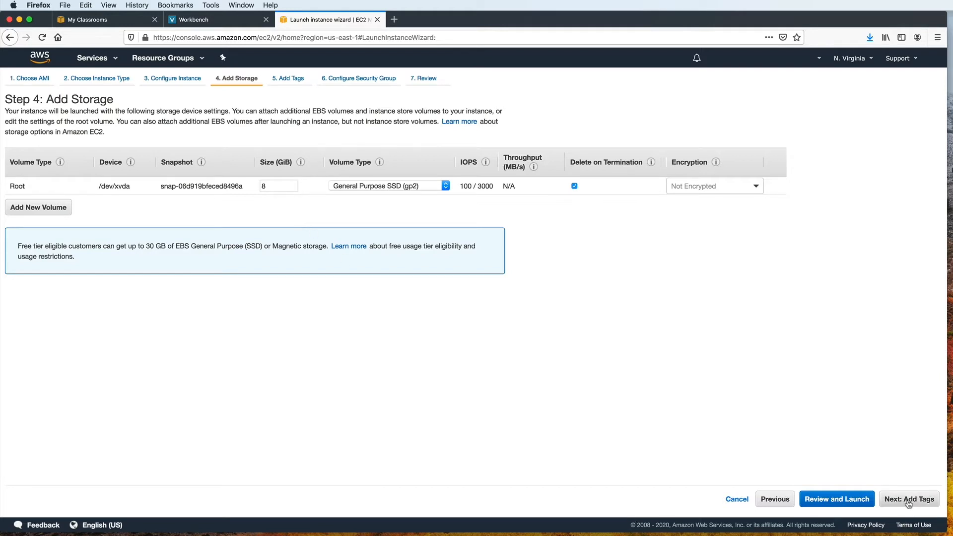
Add a tag with Key 'Name' and Value 'Linux Web Server'.
click(907, 498)
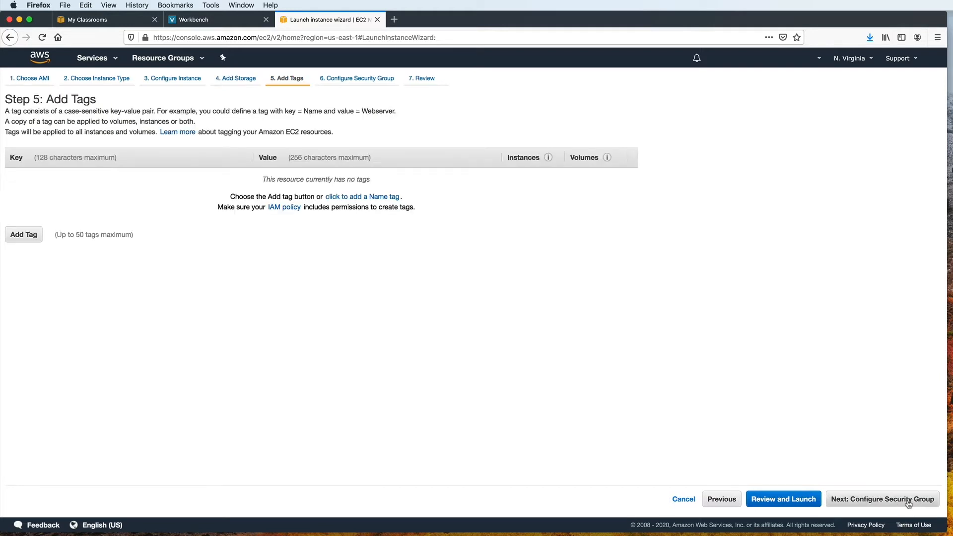
mouse_move(772, 330)
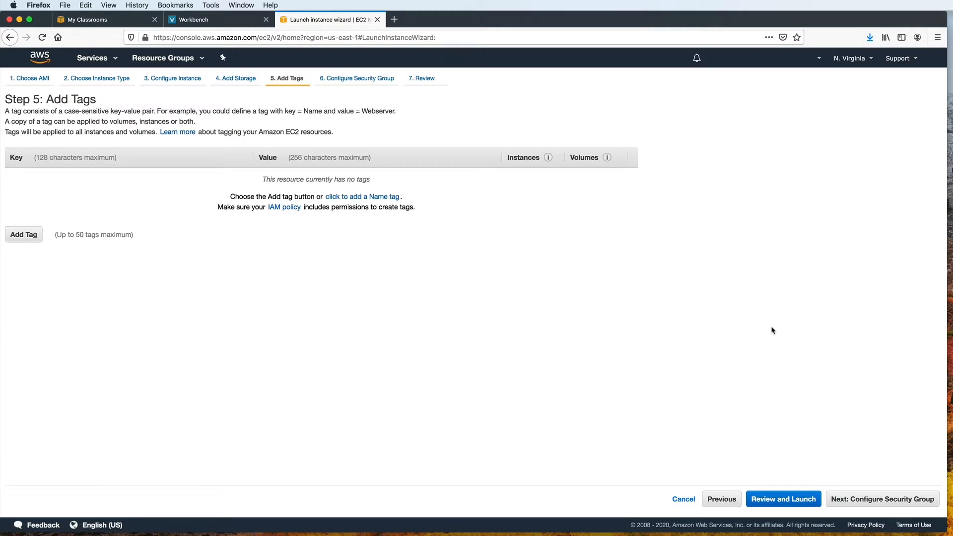
mouse_move(65, 3)
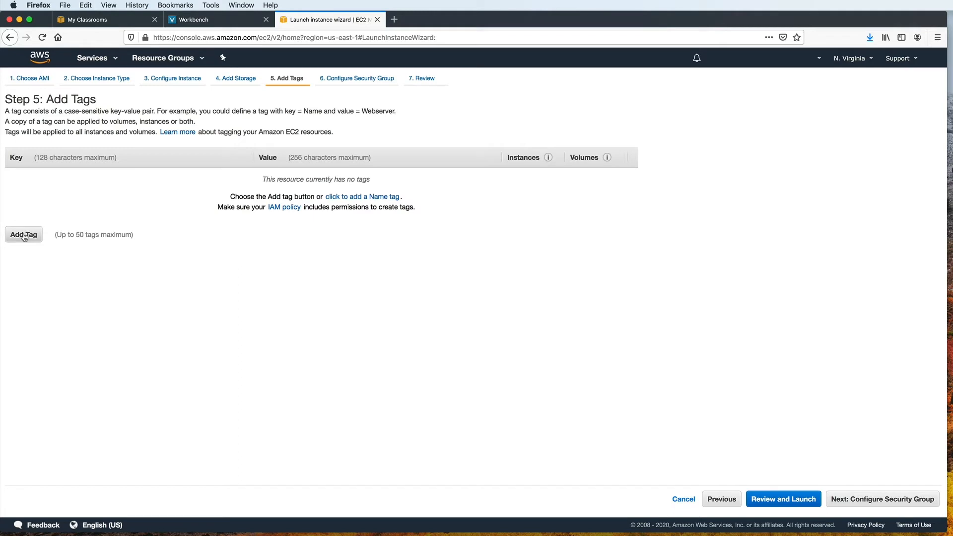
click(24, 234)
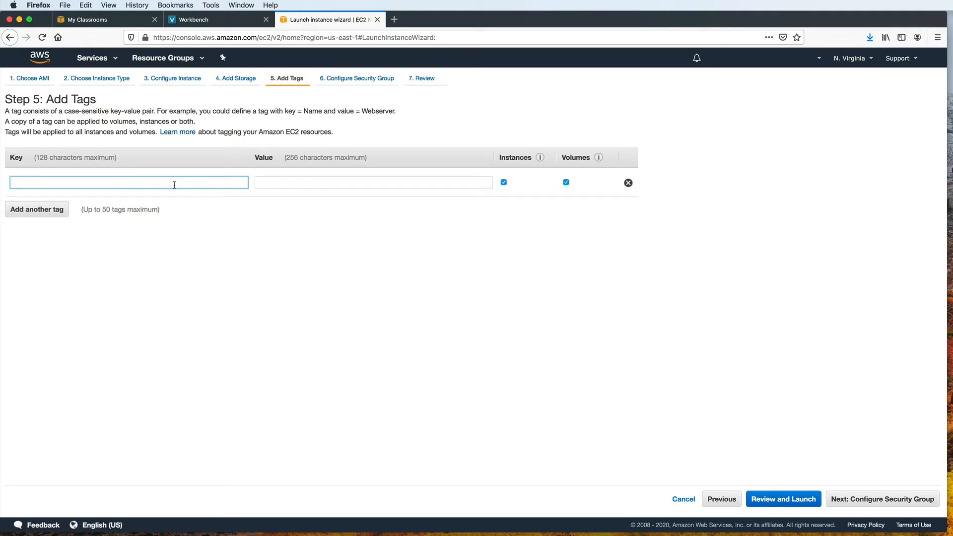
text(Name)
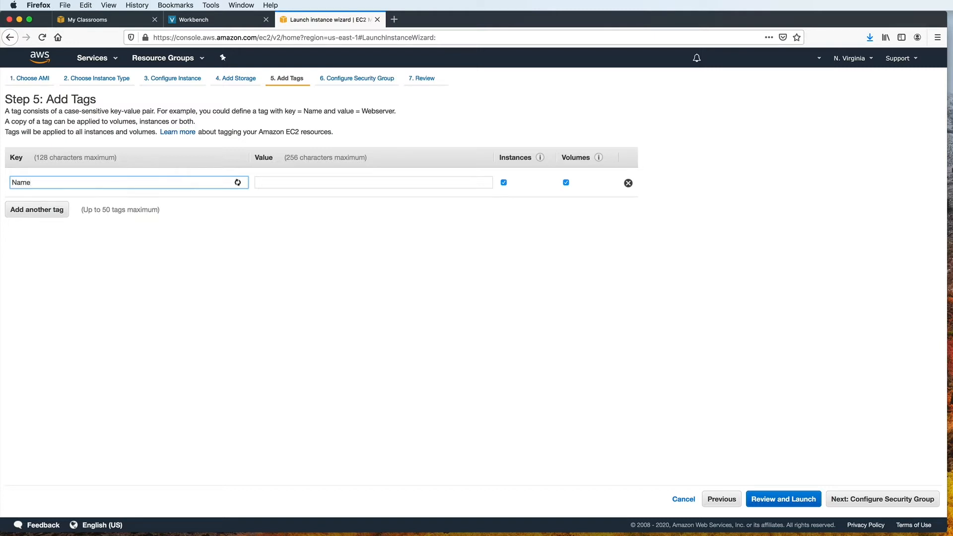
click(373, 182)
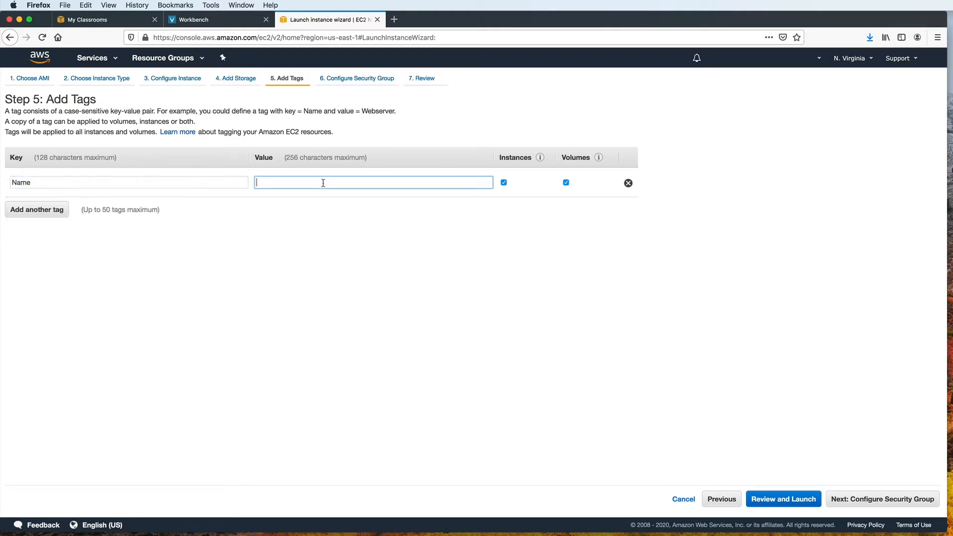
text(L)
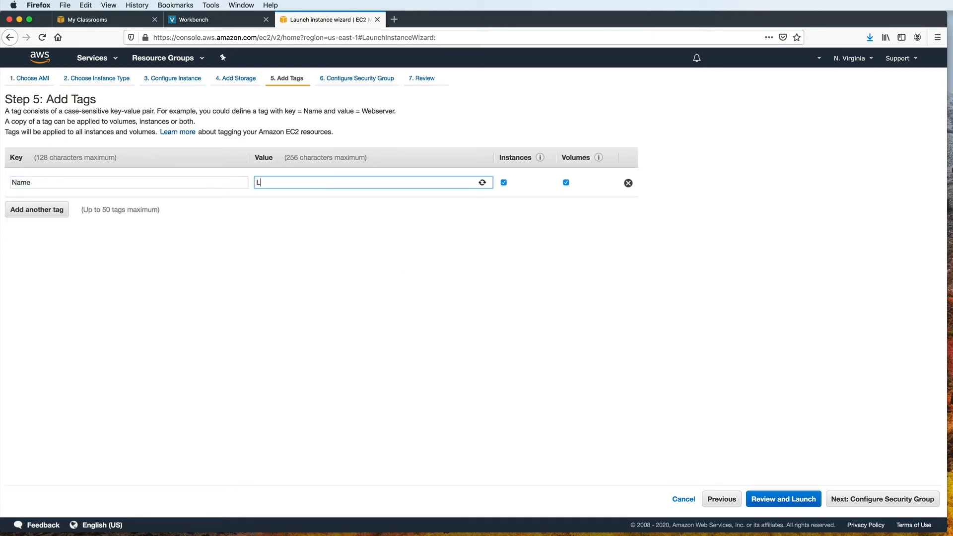
text(inux Web)
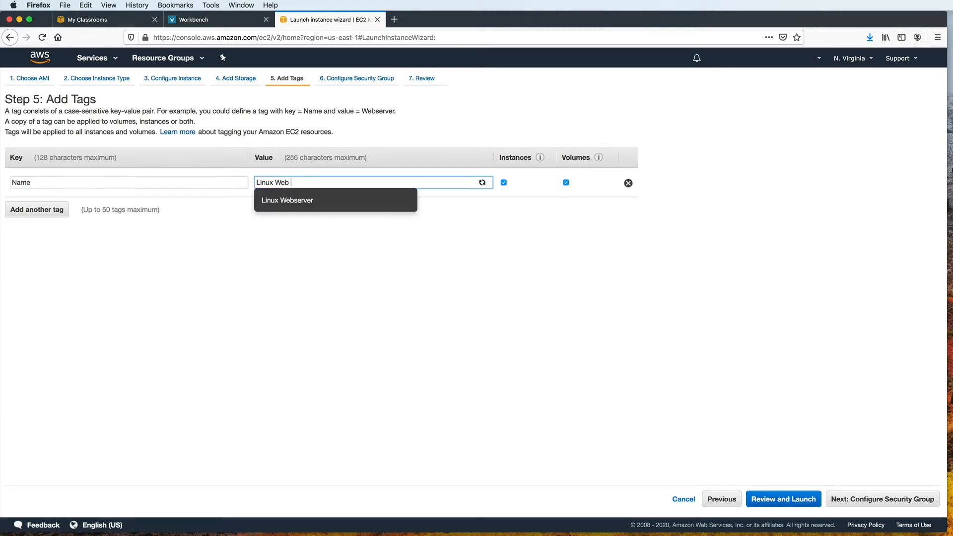
text(Server)
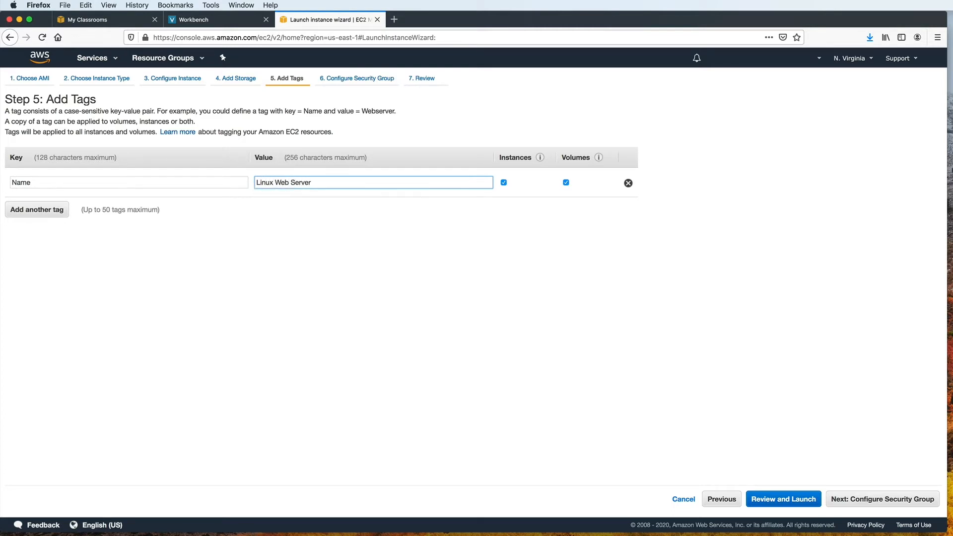
click(368, 277)
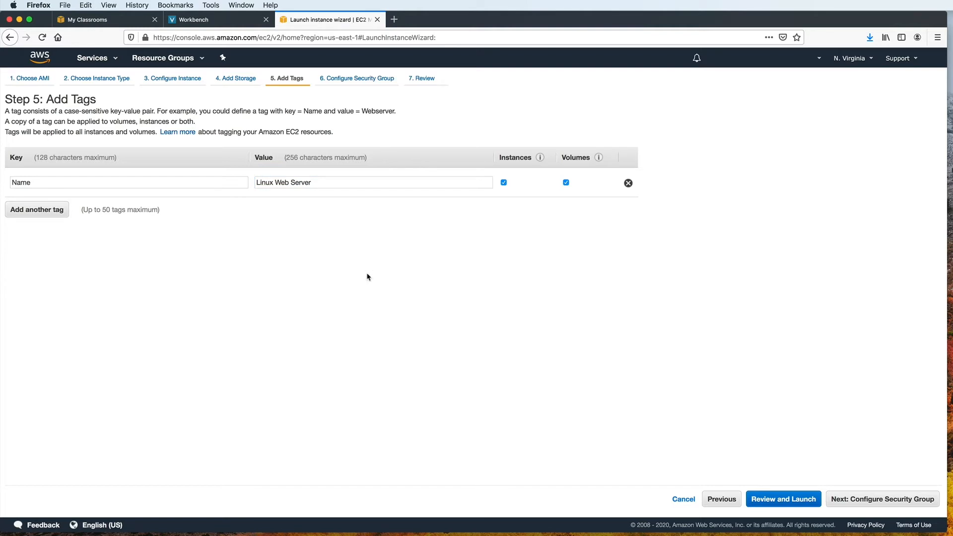
mouse_move(118, 179)
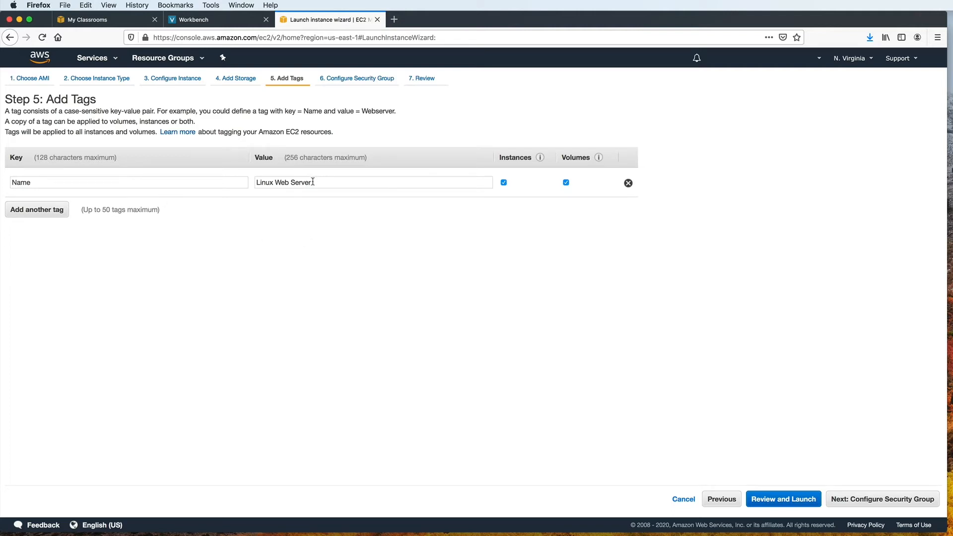
mouse_move(331, 265)
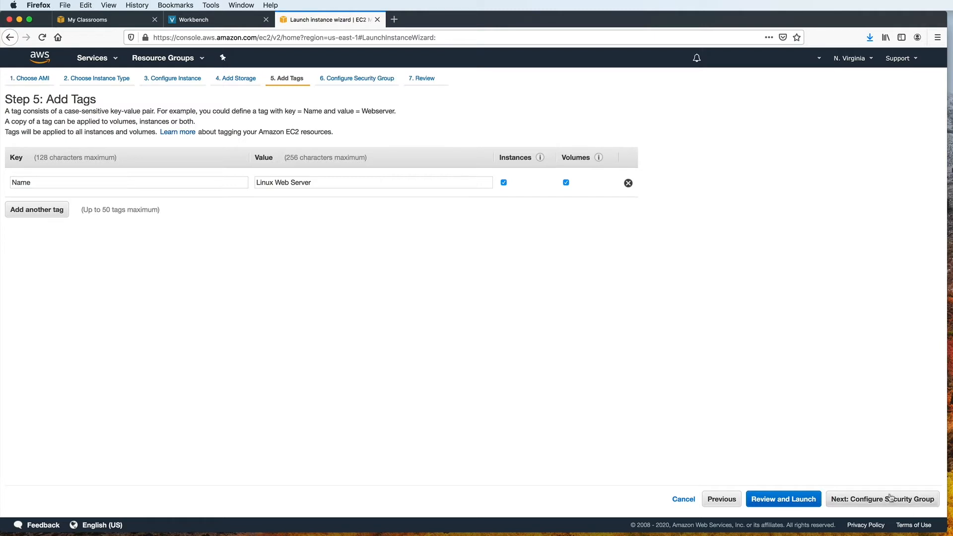
On the security group step, name the new group security-group-1.
click(881, 499)
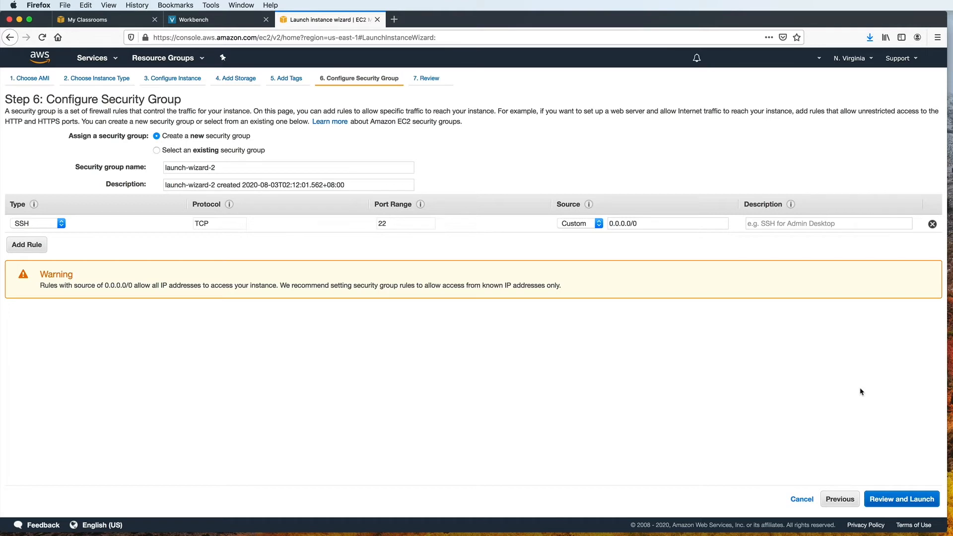
mouse_move(205, 138)
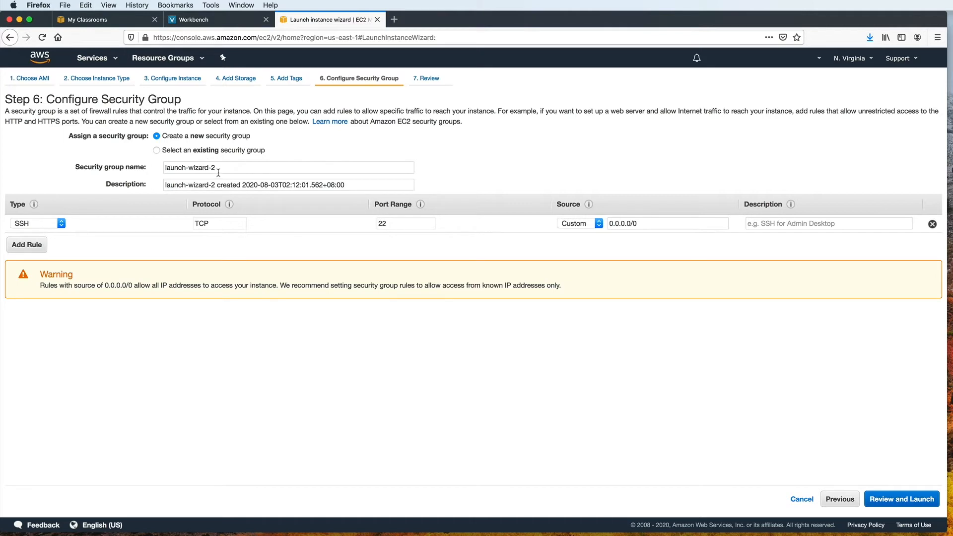
text(secu)
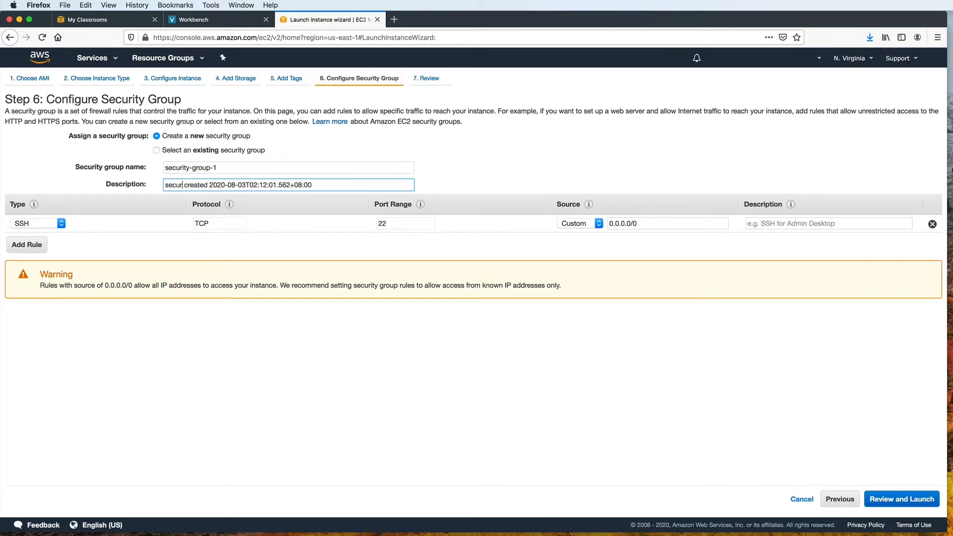
text(ity-group-1)
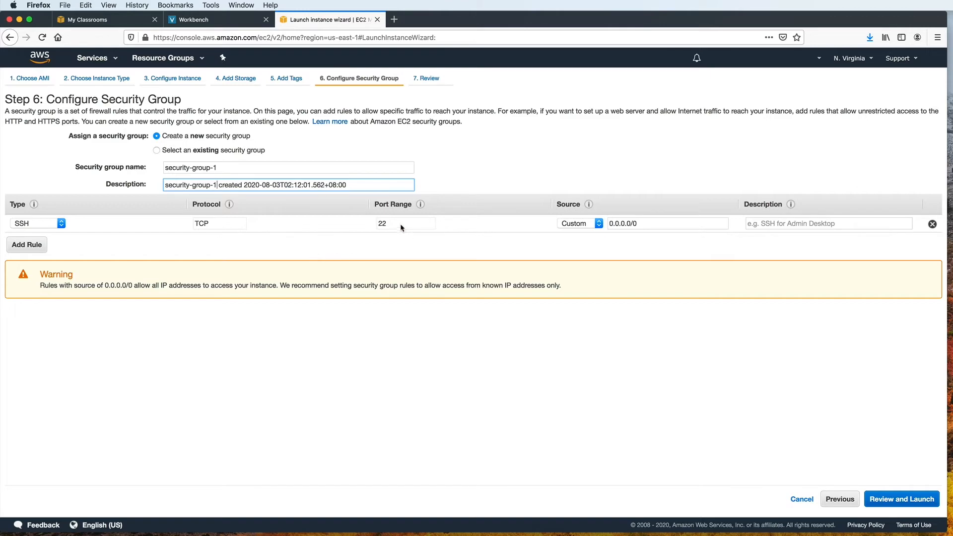
mouse_move(411, 227)
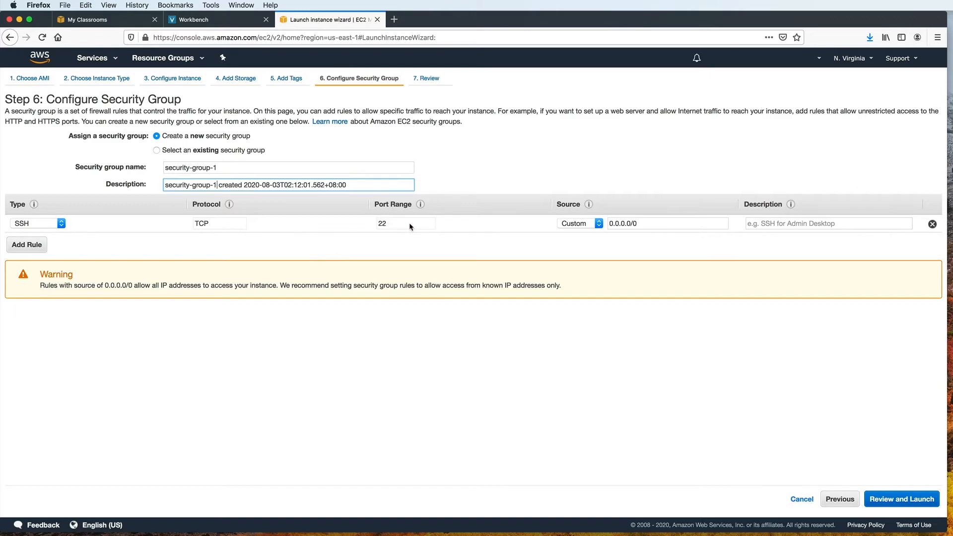
mouse_move(592, 208)
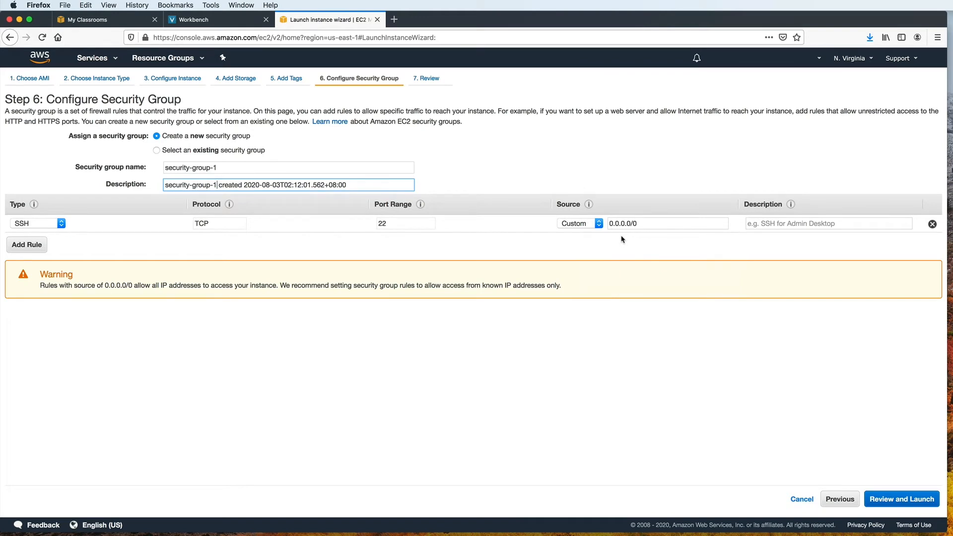
mouse_move(628, 240)
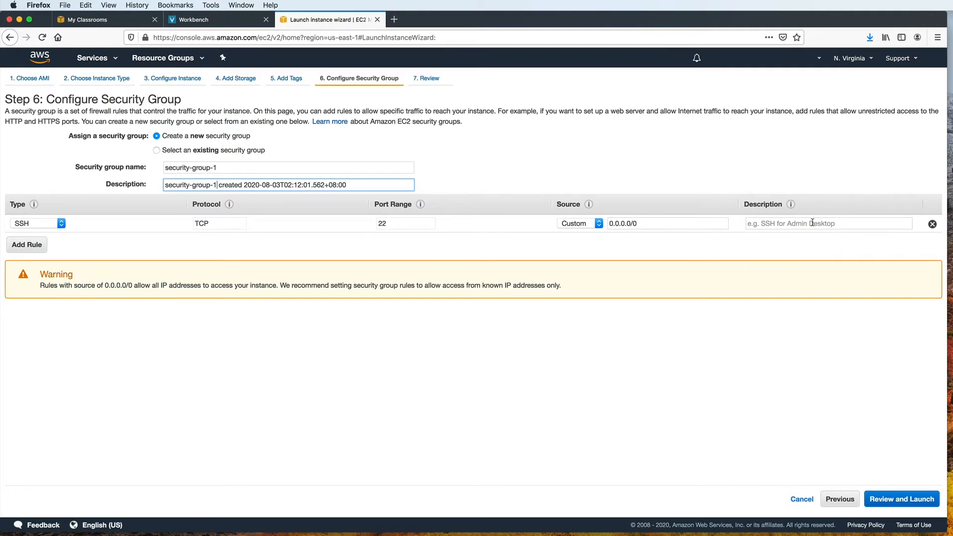
Describe the SSH rule as 'SSH from anywhere' and reach the launch review.
click(828, 223)
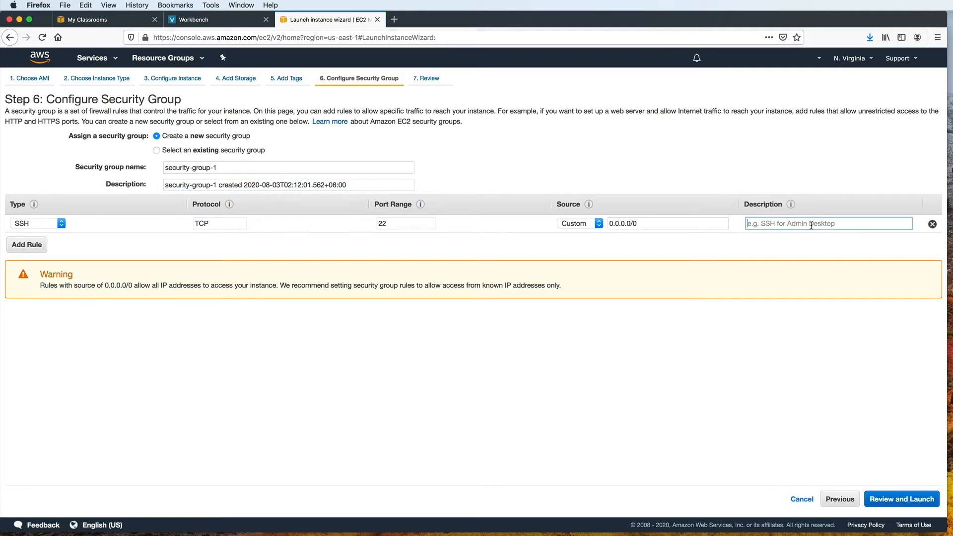
text(SSH from anywh)
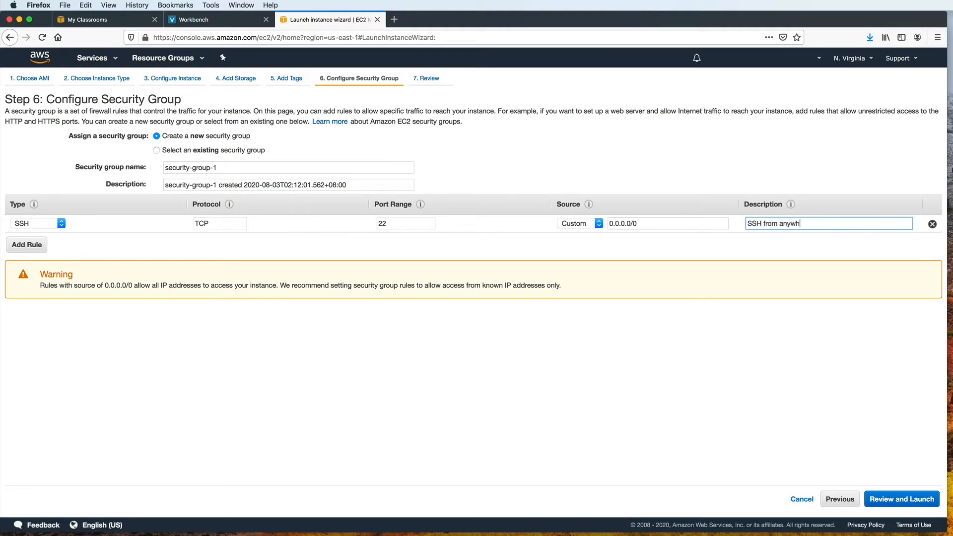
text(ere)
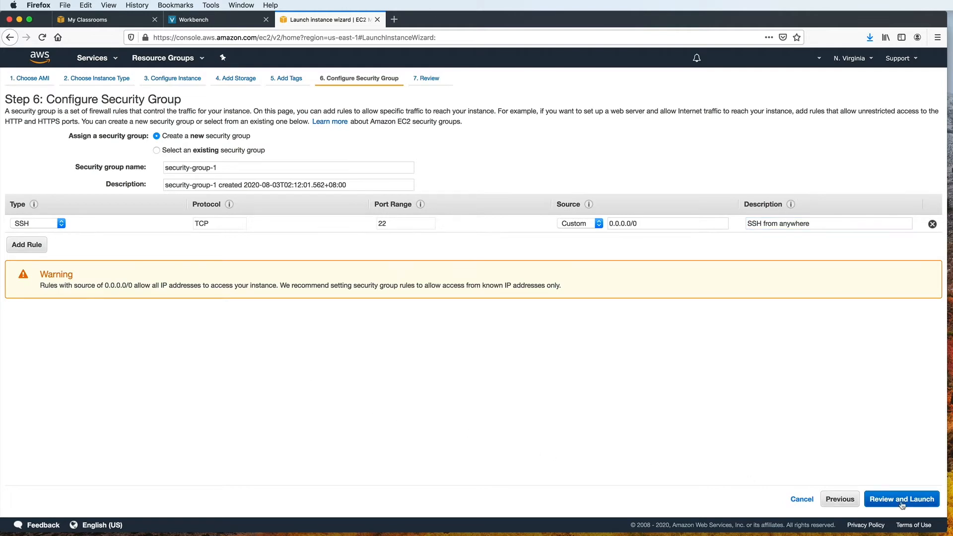
click(901, 499)
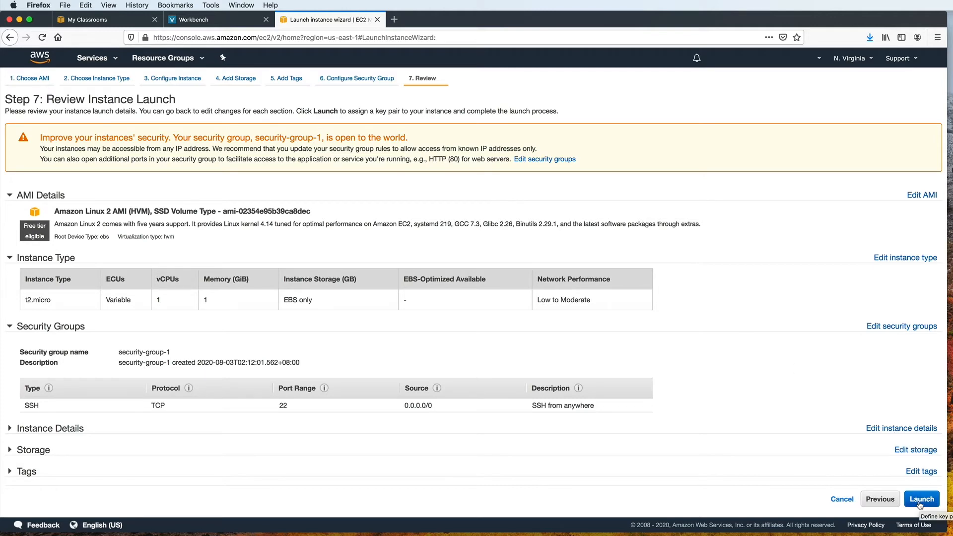
Start the launch and create a new key pair named linuxserverkey.
click(920, 498)
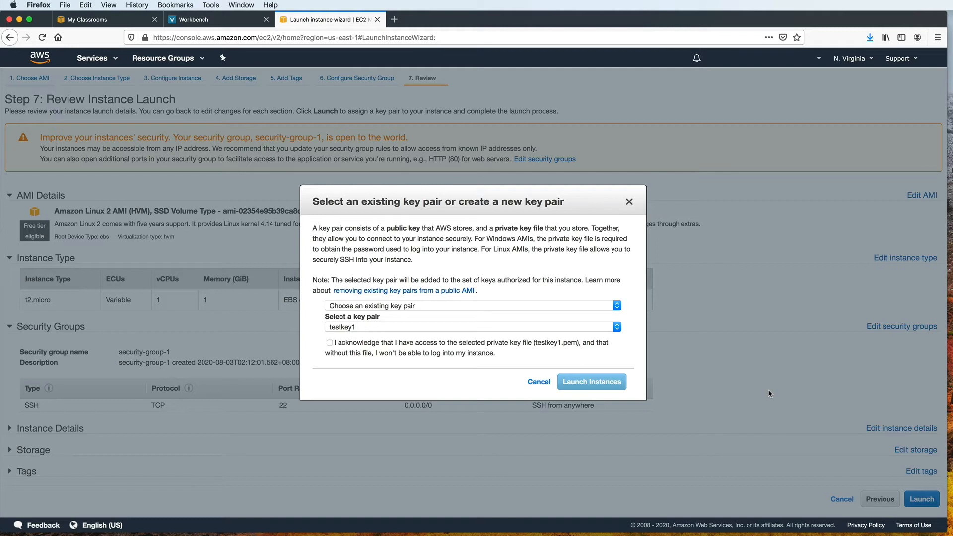
mouse_move(465, 294)
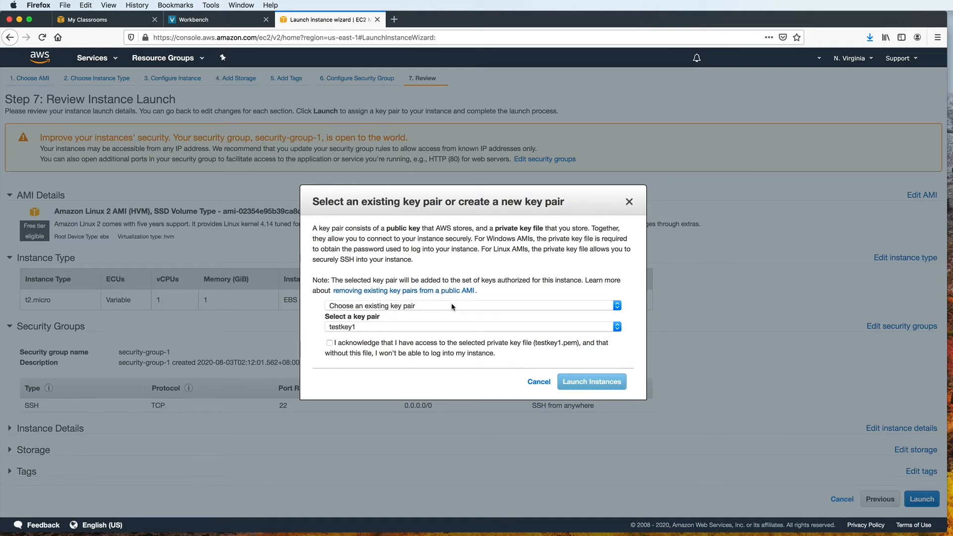
mouse_move(458, 308)
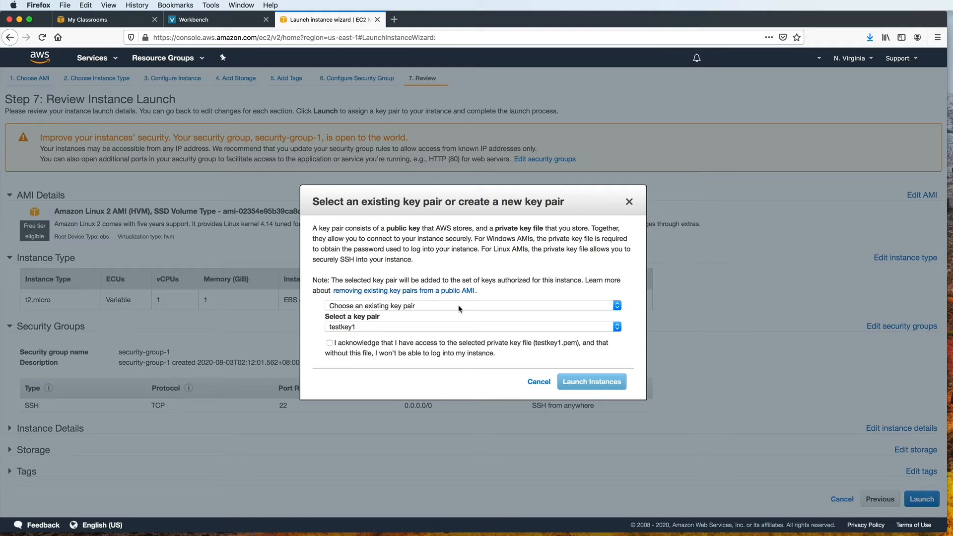
click(471, 305)
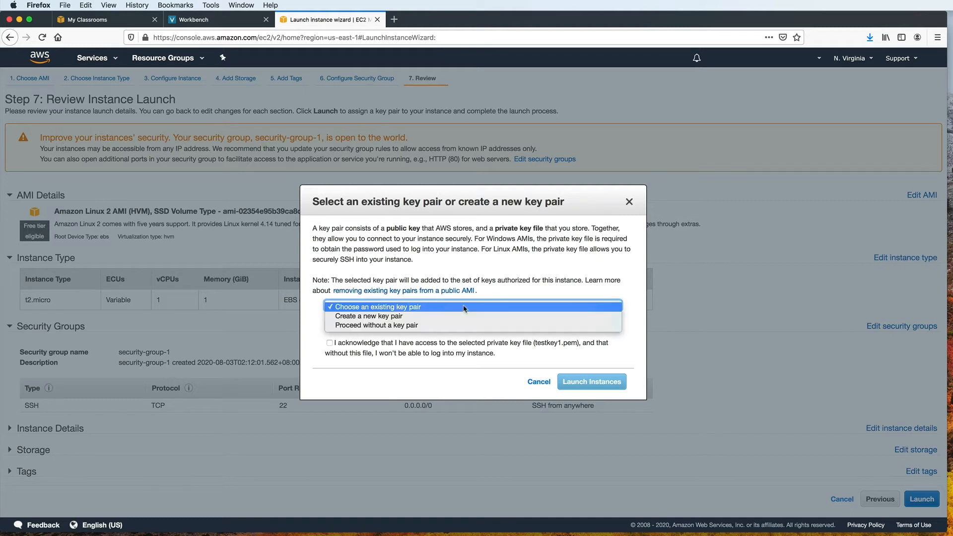
click(369, 315)
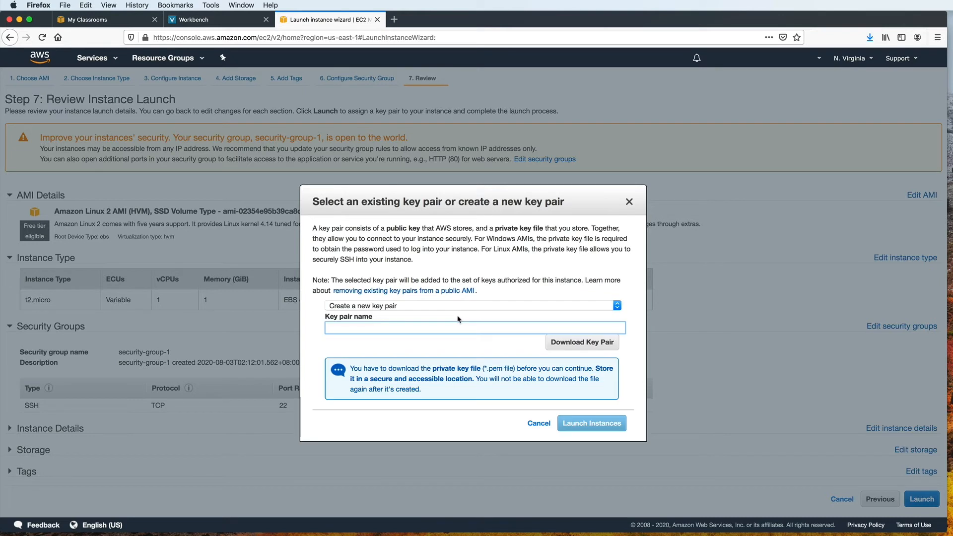
mouse_move(435, 309)
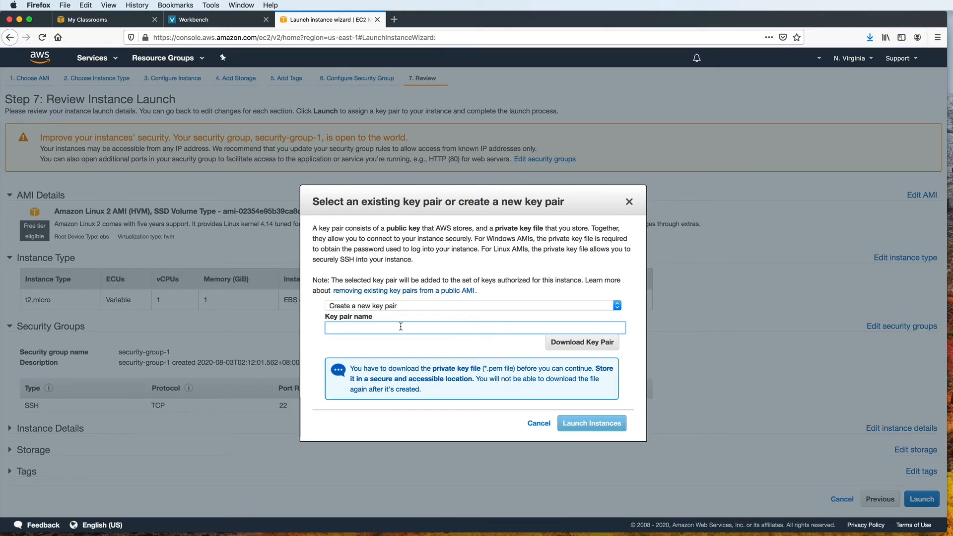
text(linuxserverkey)
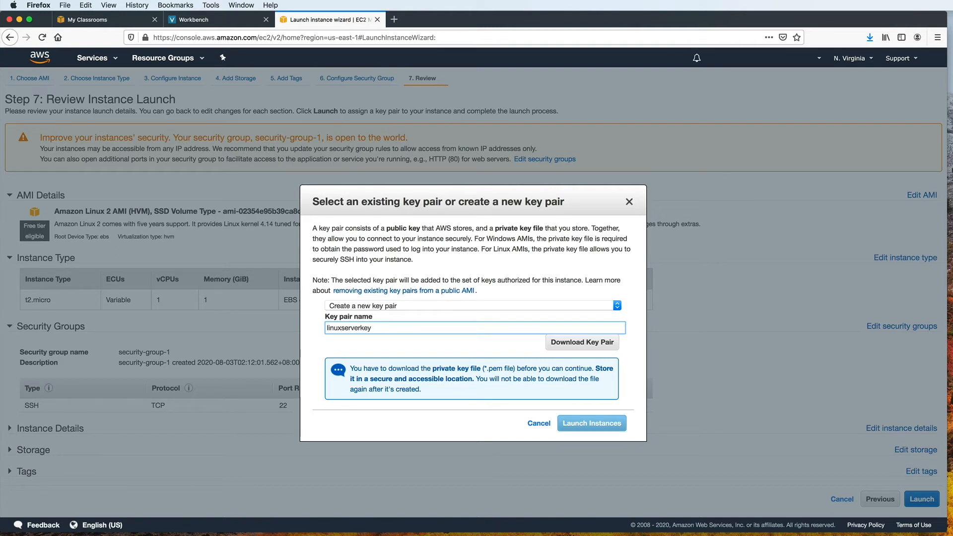
mouse_move(624, 379)
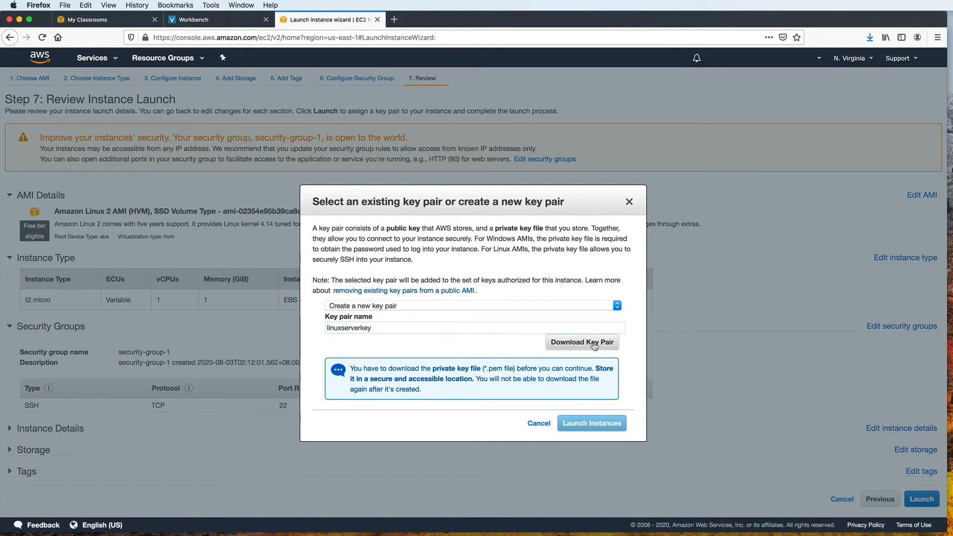
Download and save the linuxserverkey key file, then launch the instance.
click(581, 341)
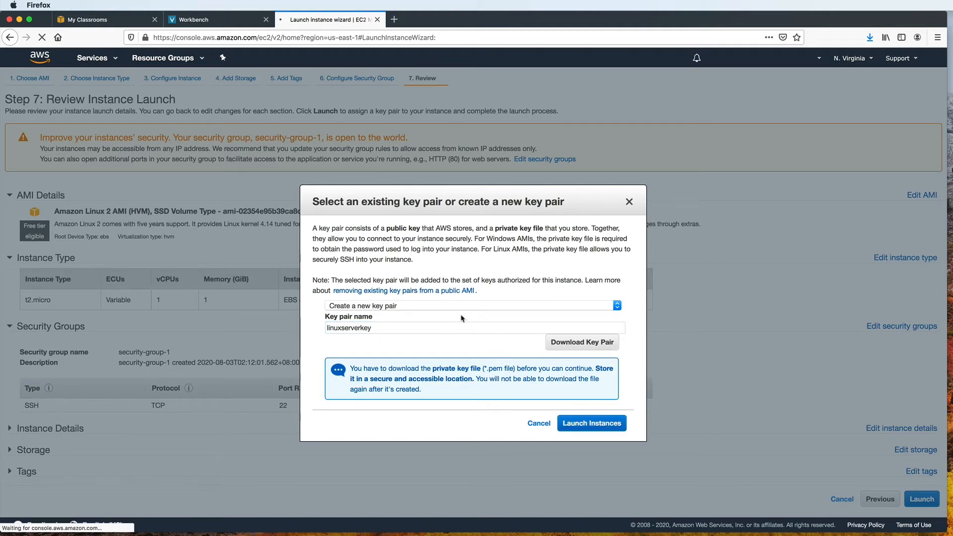
click(580, 341)
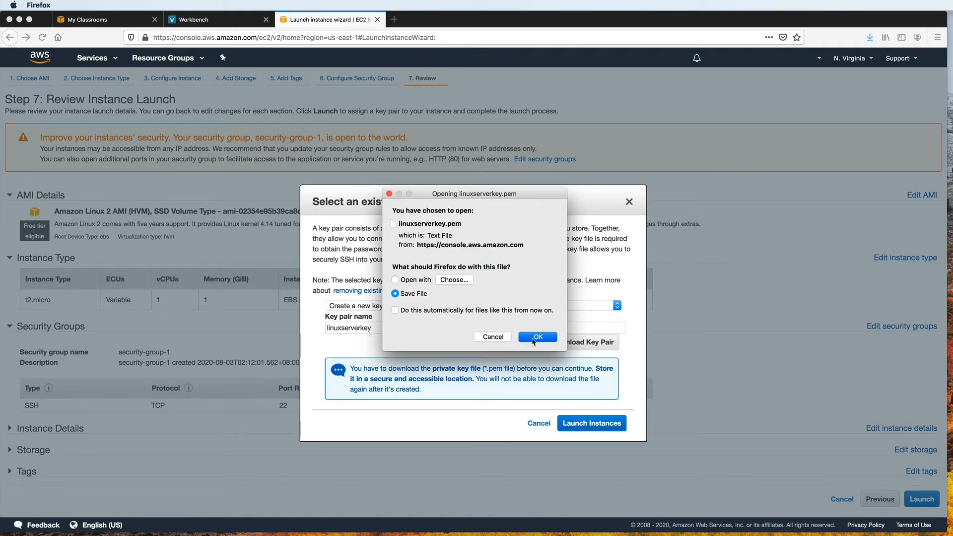
click(537, 336)
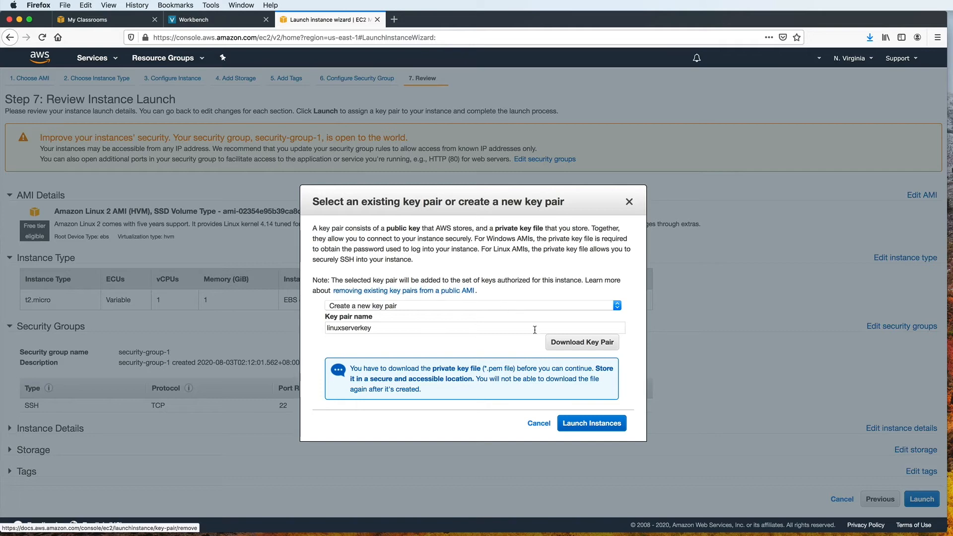
click(590, 423)
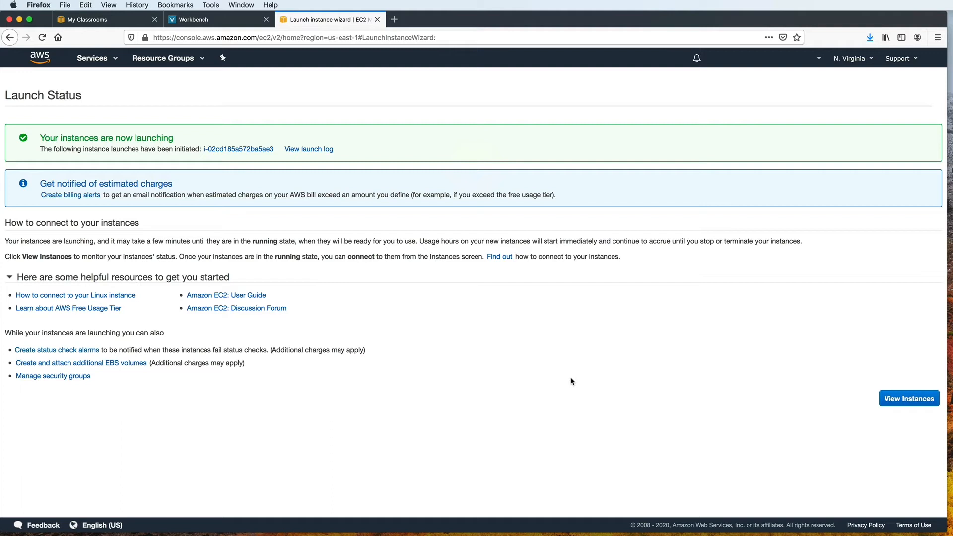
View the instances list from the Launch Status page.
click(908, 398)
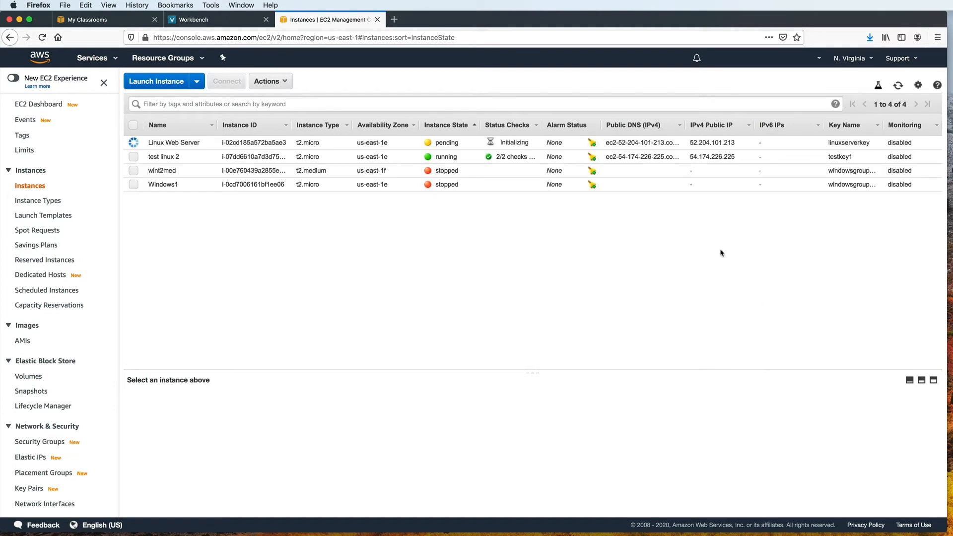
mouse_move(577, 250)
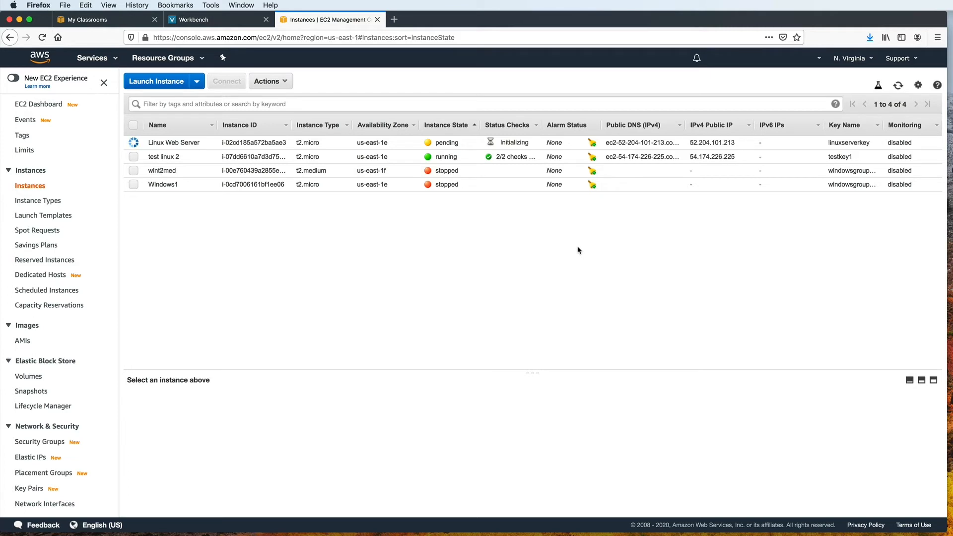
mouse_move(176, 141)
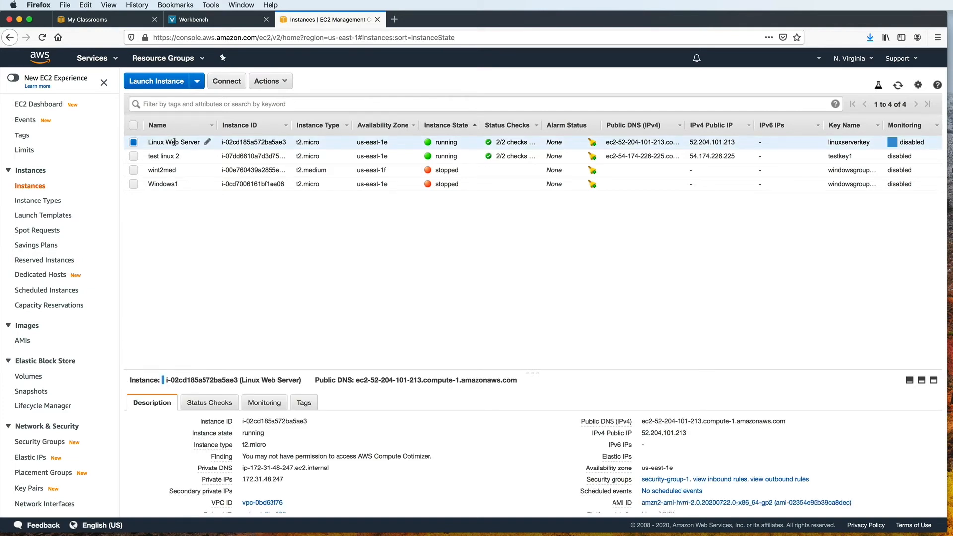
mouse_move(181, 430)
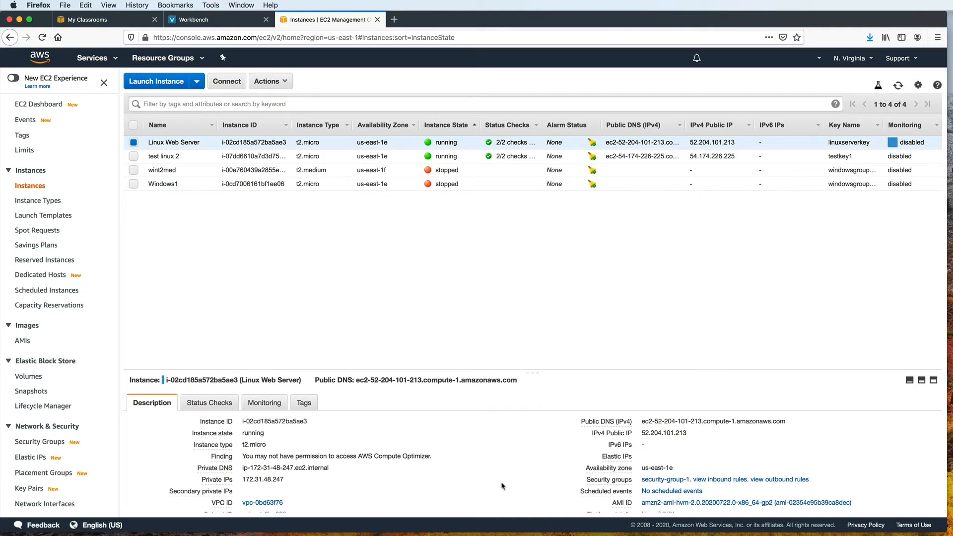
mouse_move(176, 377)
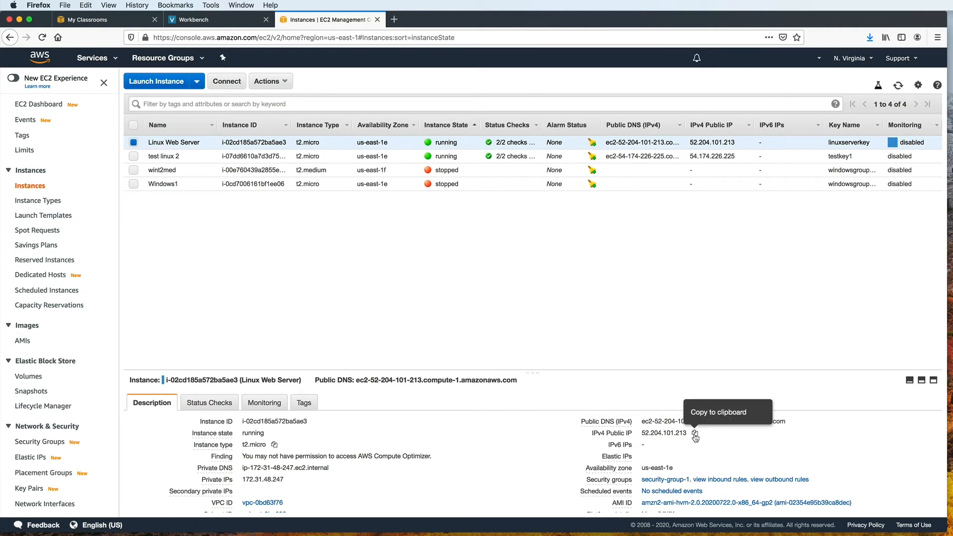
Copy Linux Web Server's IPv4 public IP 52.204.101.213 from the Description tab.
click(694, 435)
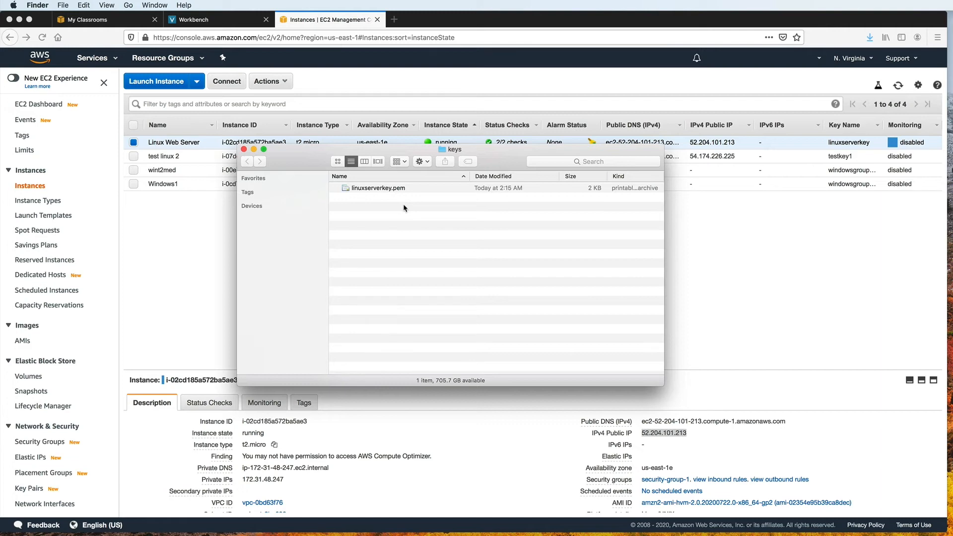
mouse_move(426, 215)
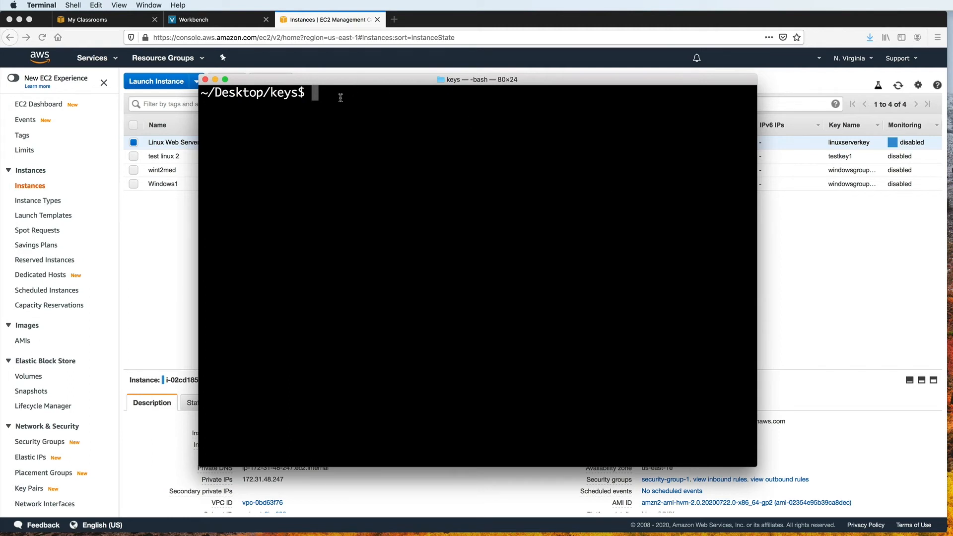
Run chmod 400 on linuxserverkey.pem in ~/Desktop/keys.
text(chmod 400)
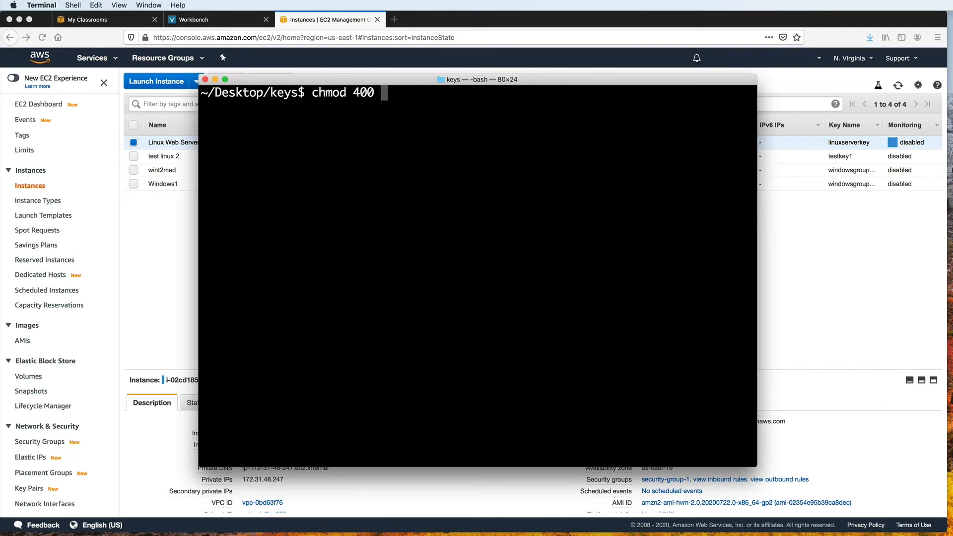
text(linuxser)
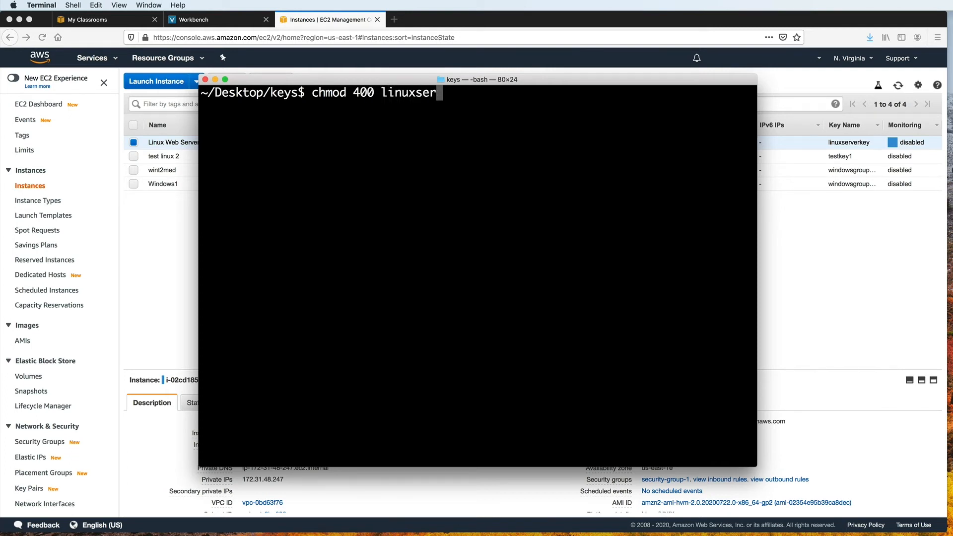
text(verkey.pem)
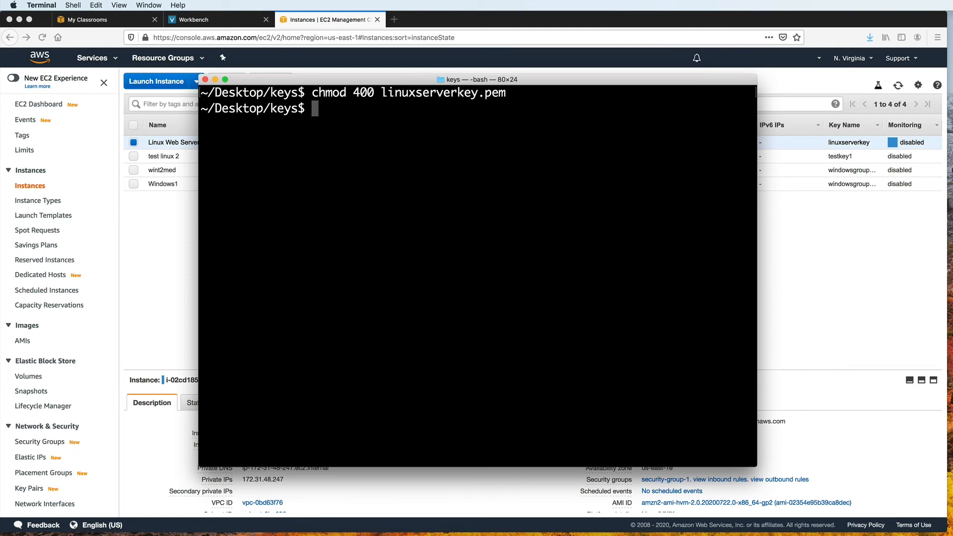
text(ssh)
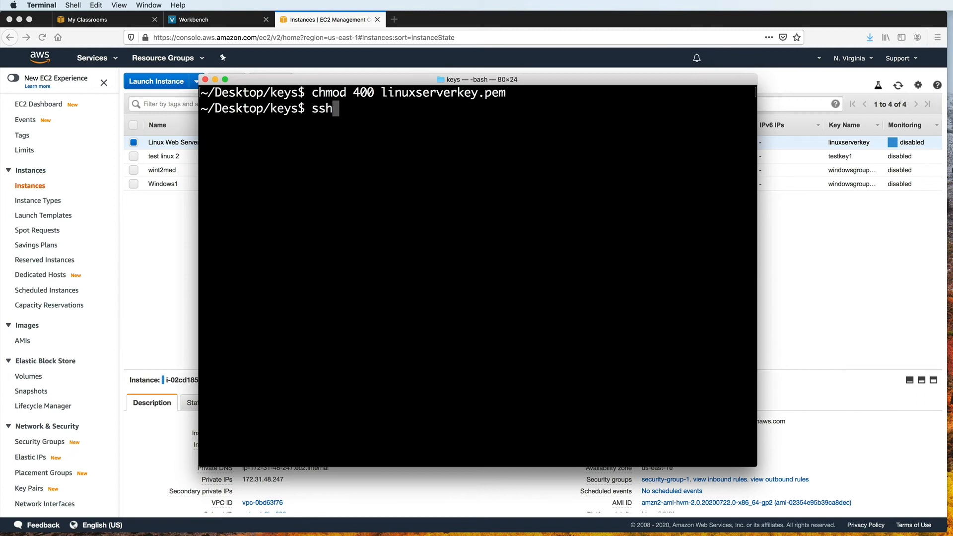
text(-i)
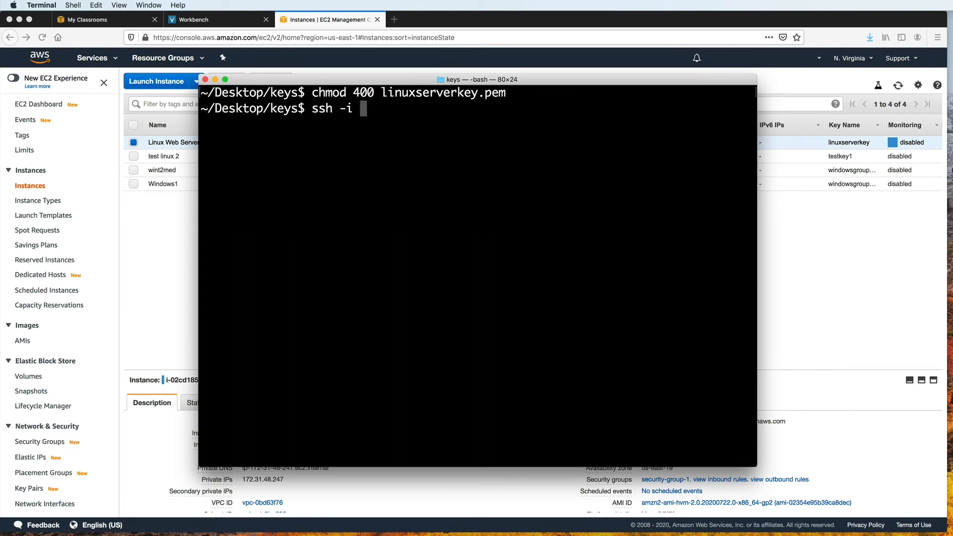
text(linuxserverkey.pe)
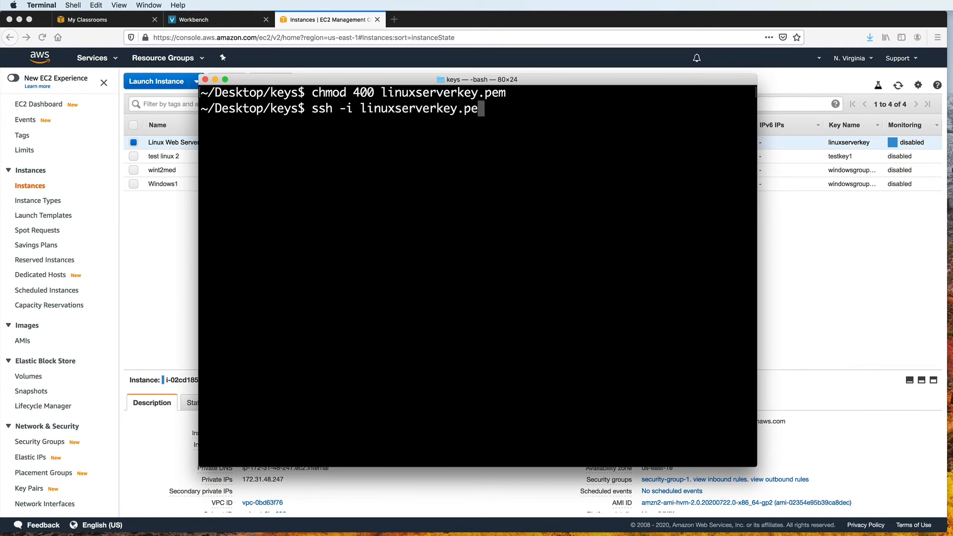
text(m)
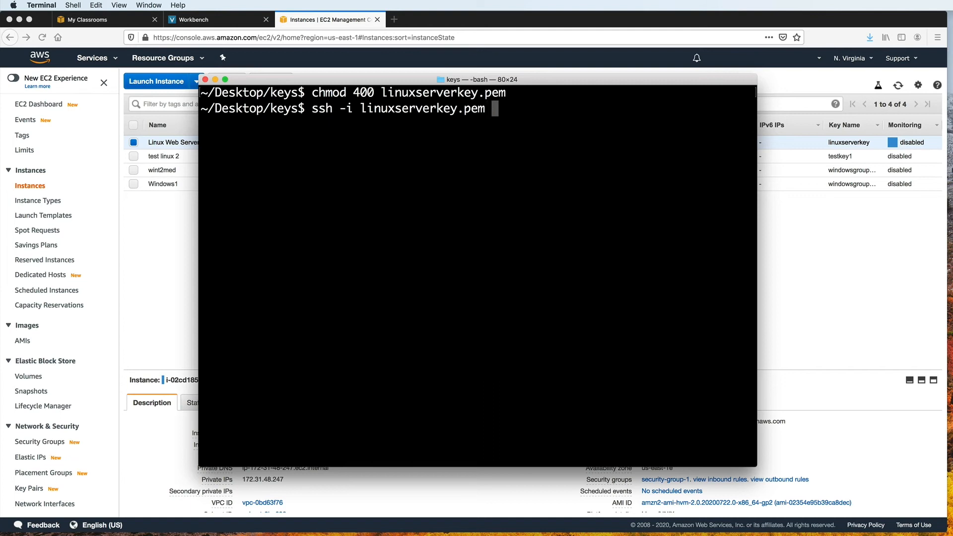
text(ec2-)
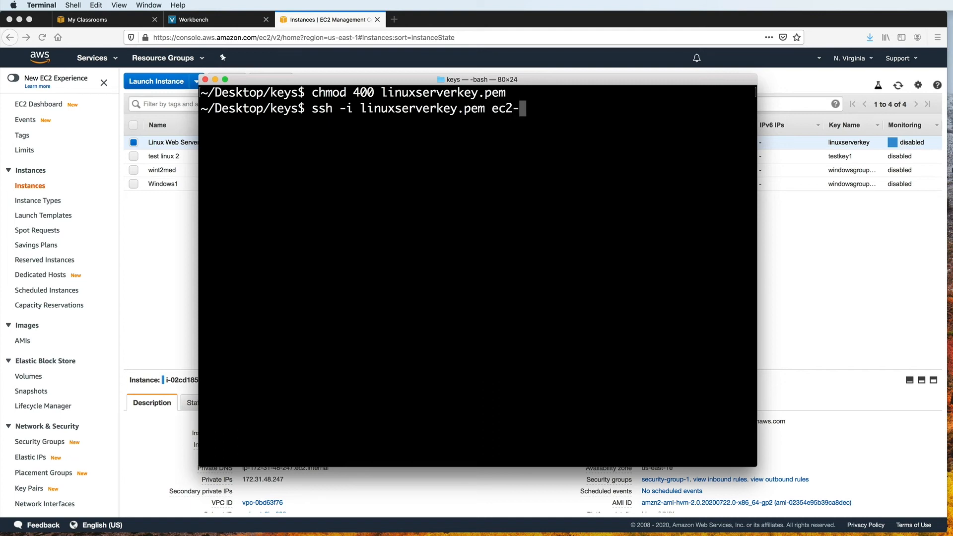
text(user)
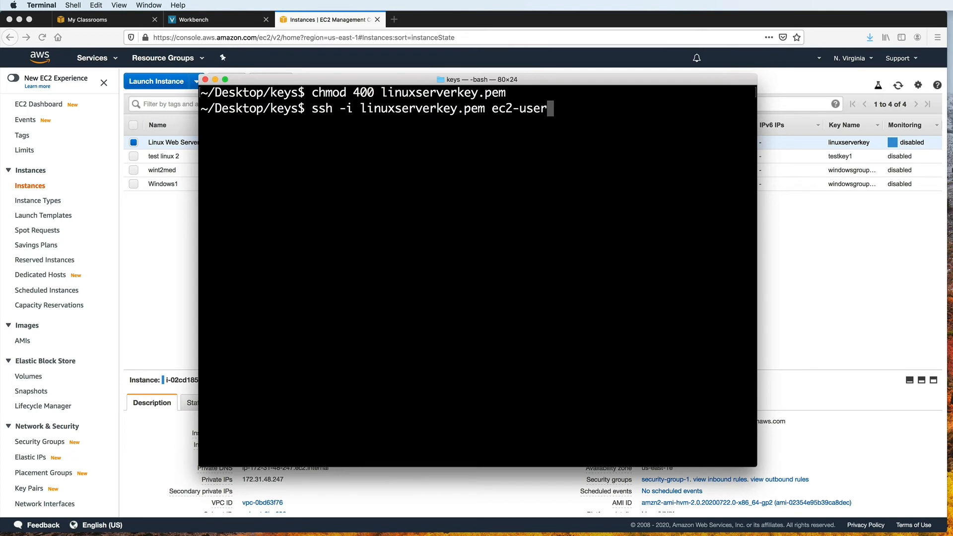
text(@)
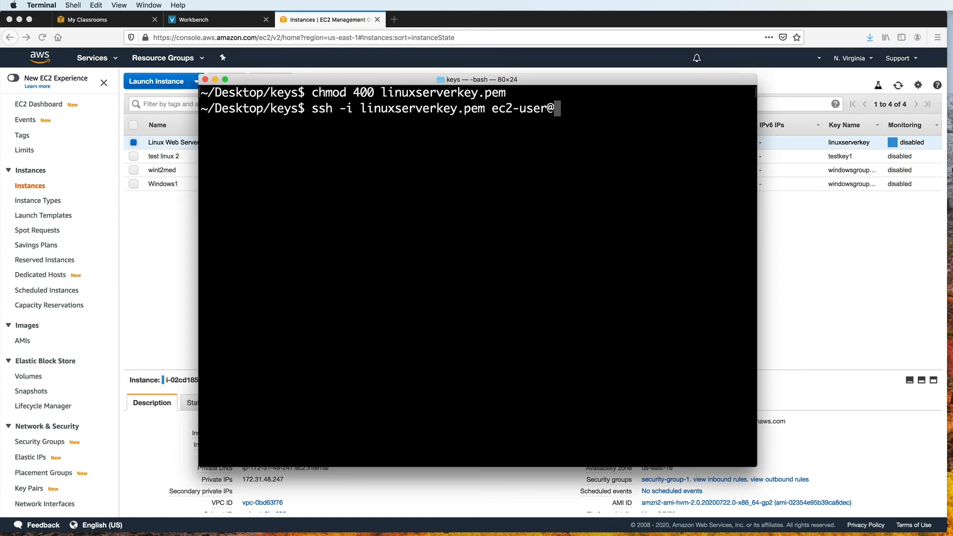
text(52.204.101.213)
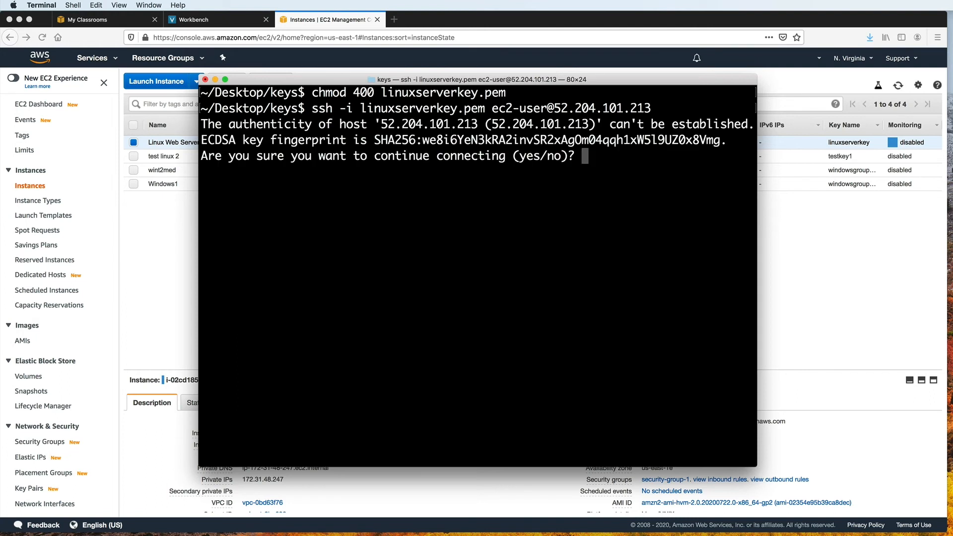
Answer yes to trust the host fingerprint and reach the ec2-user shell.
text(yes)
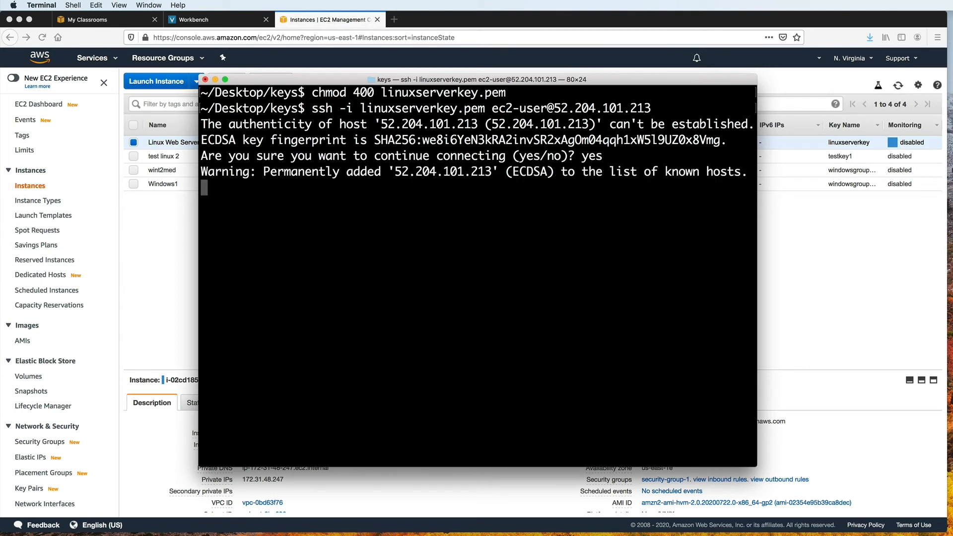
key(Return)
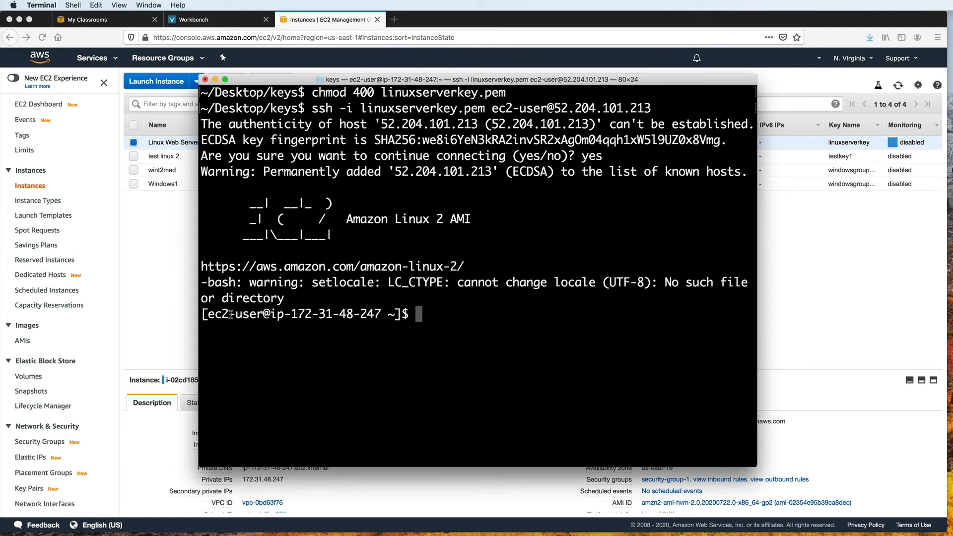
mouse_move(246, 323)
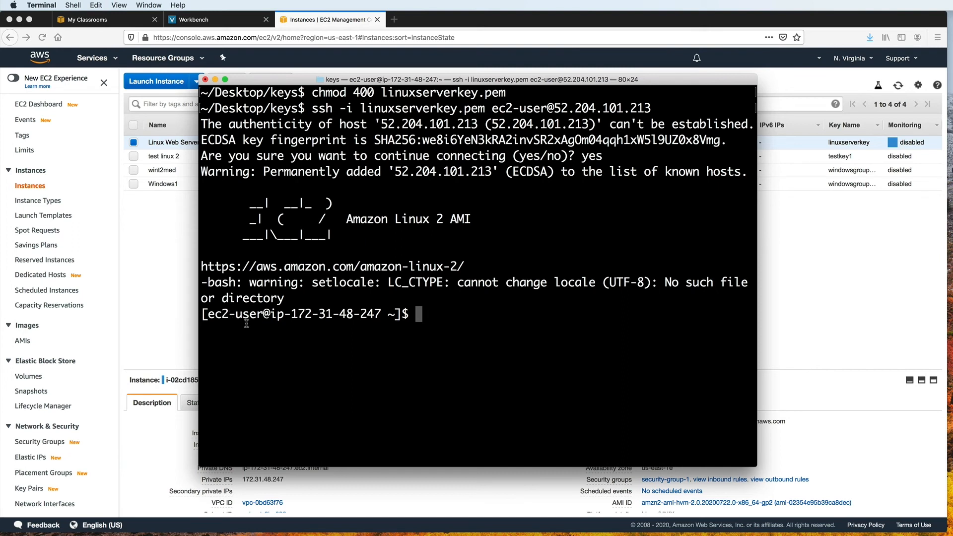
mouse_move(395, 316)
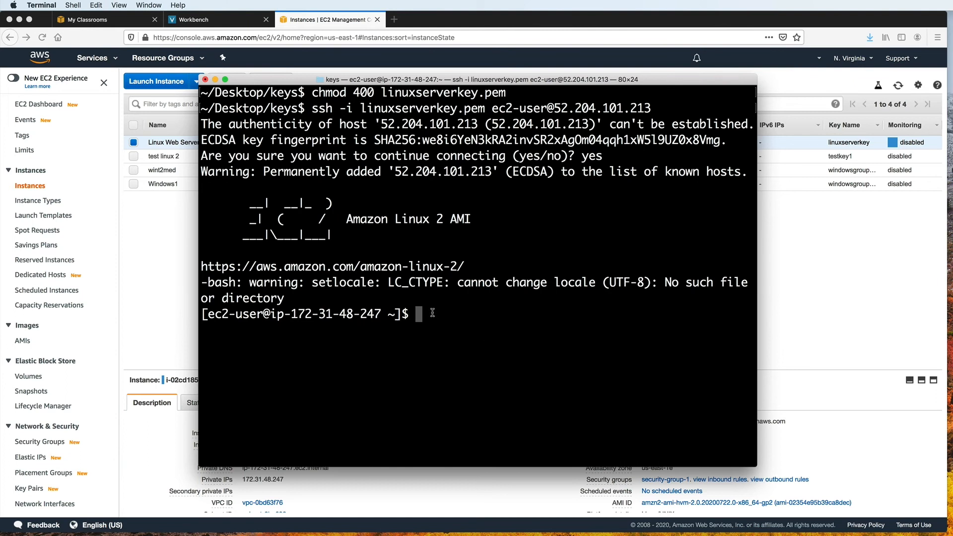
List the home directory, make a Documents folder, and list again to confirm.
text(ls)
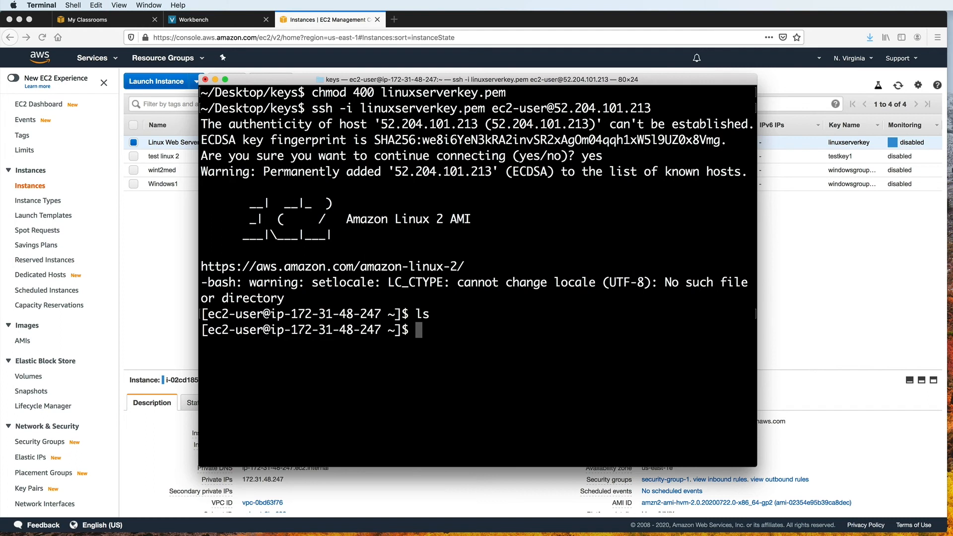
text(mkdir)
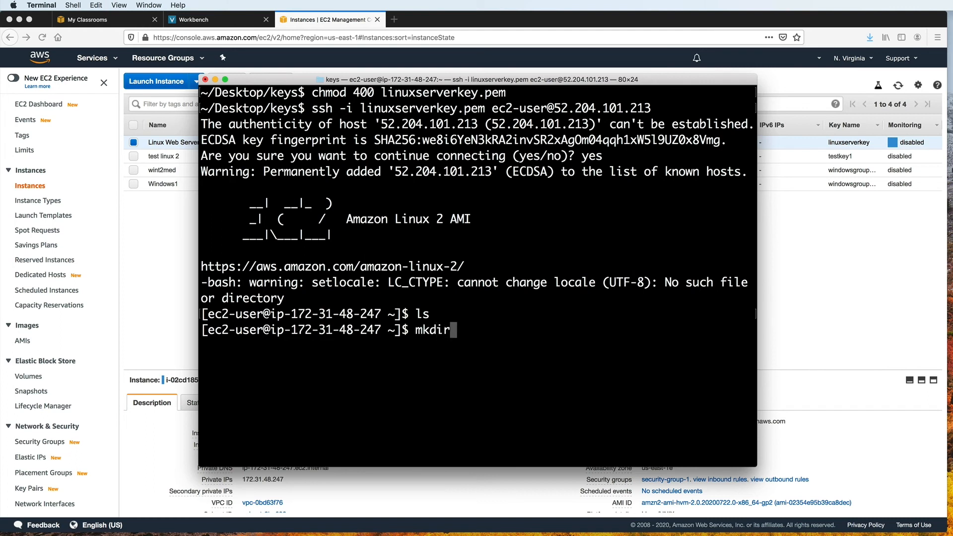
text(Documents)
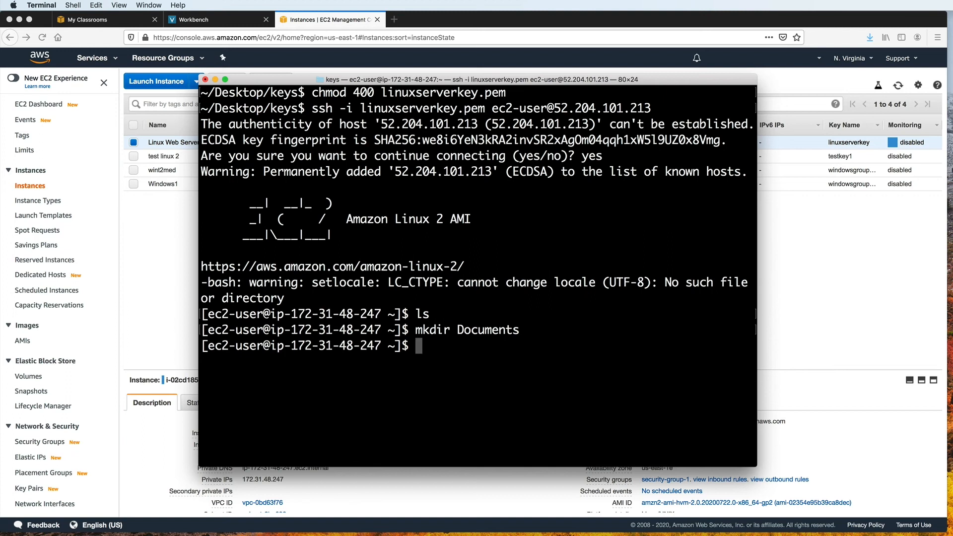
text(ls)
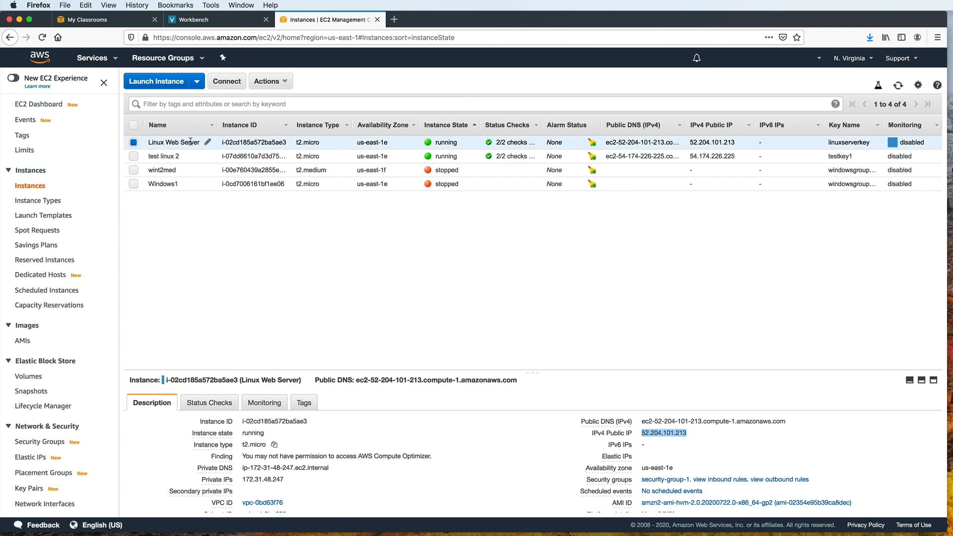
Stop Linux Web Server via Actions > Instance State > Stop and confirm.
click(269, 81)
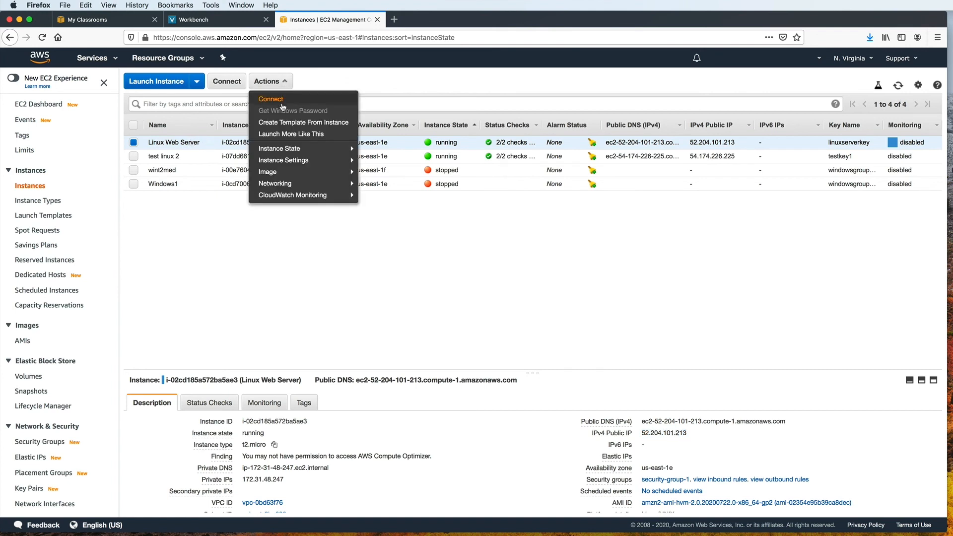
mouse_move(283, 160)
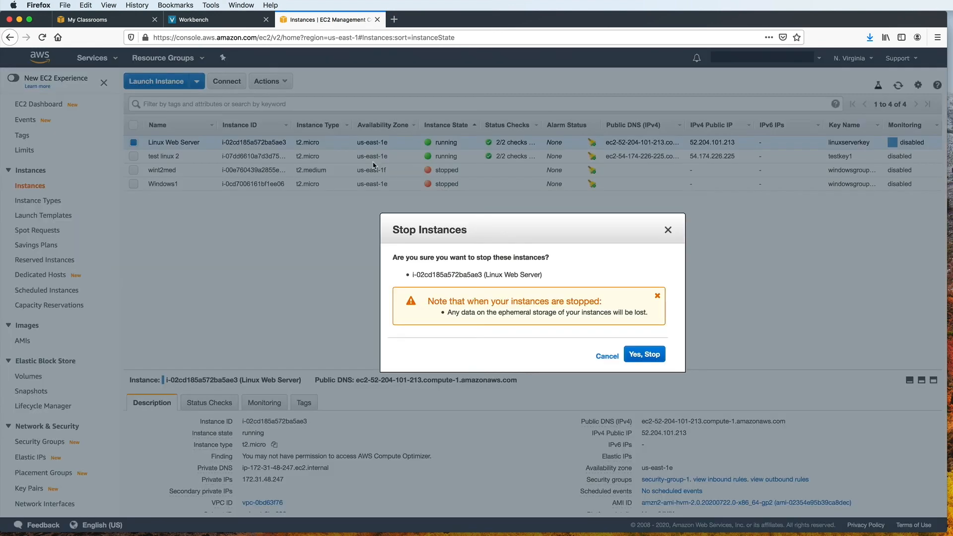
click(643, 353)
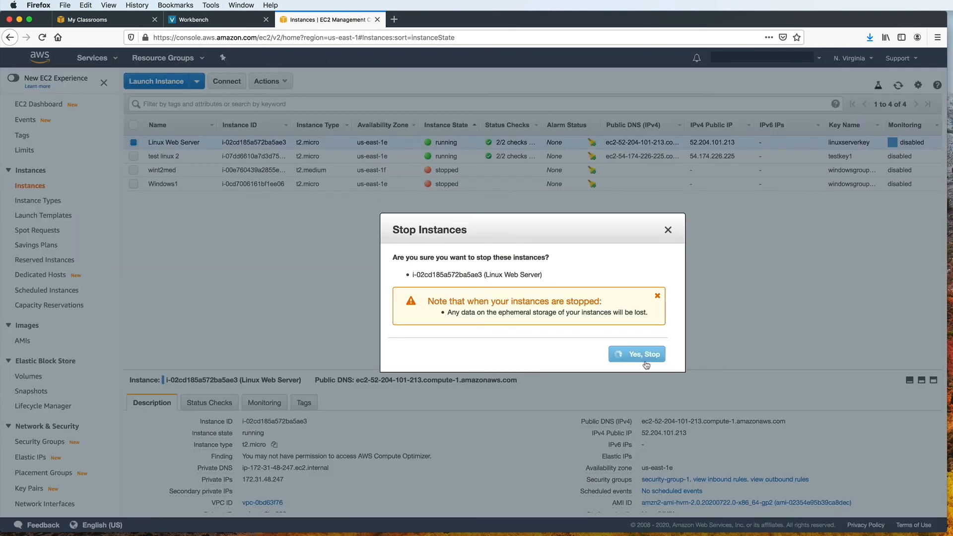
click(636, 353)
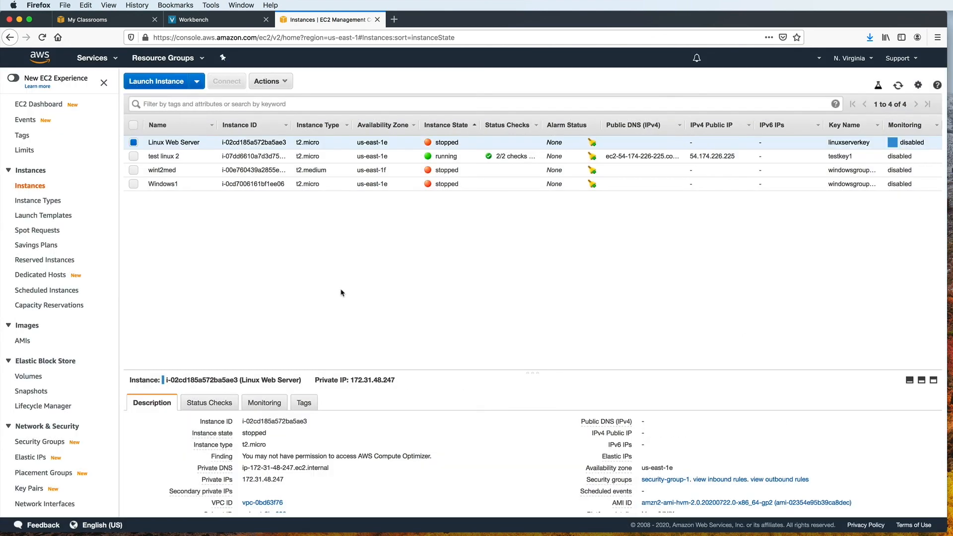
Start Linux Web Server via Actions > Instance State > Start and confirm.
click(270, 81)
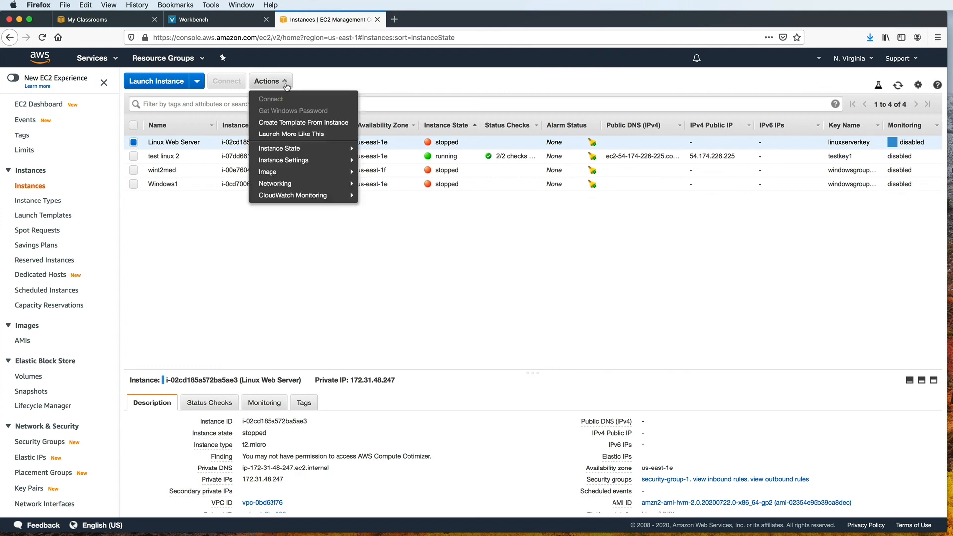
mouse_move(279, 148)
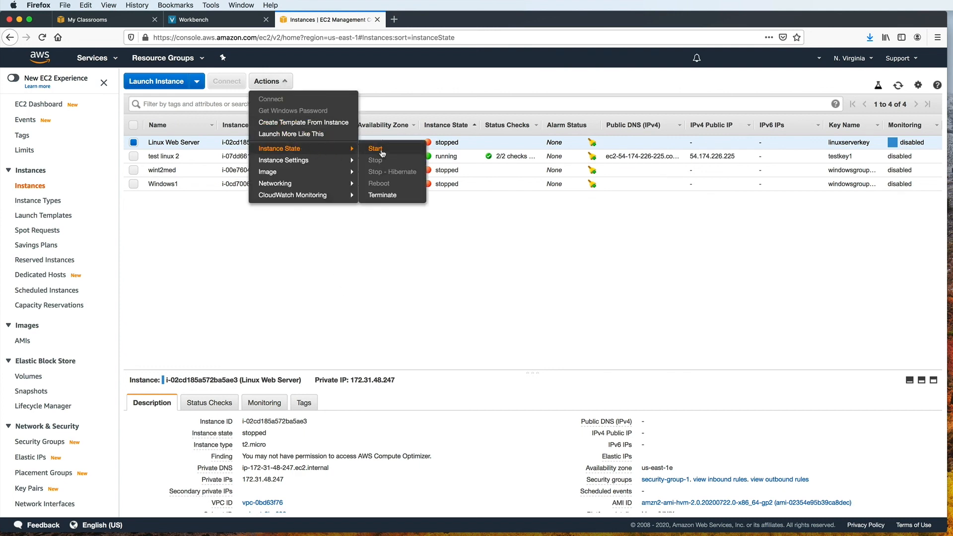
click(374, 149)
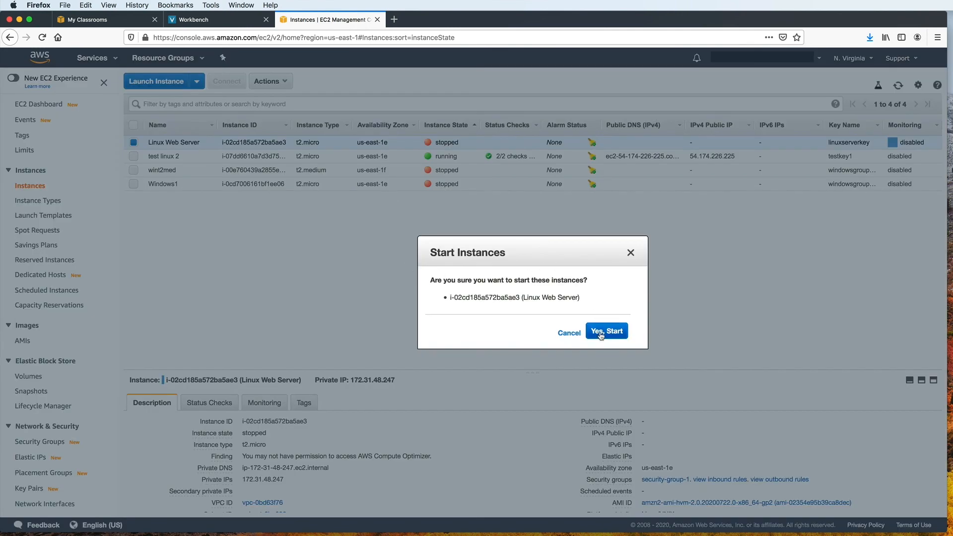
click(606, 331)
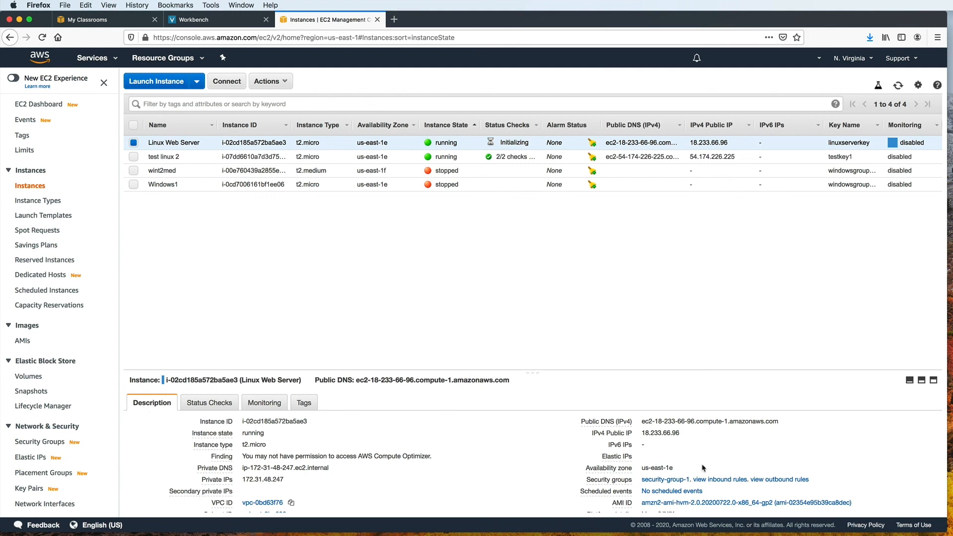
Copy the restarted instance's new IPv4 public IP 18.233.66.96.
click(688, 435)
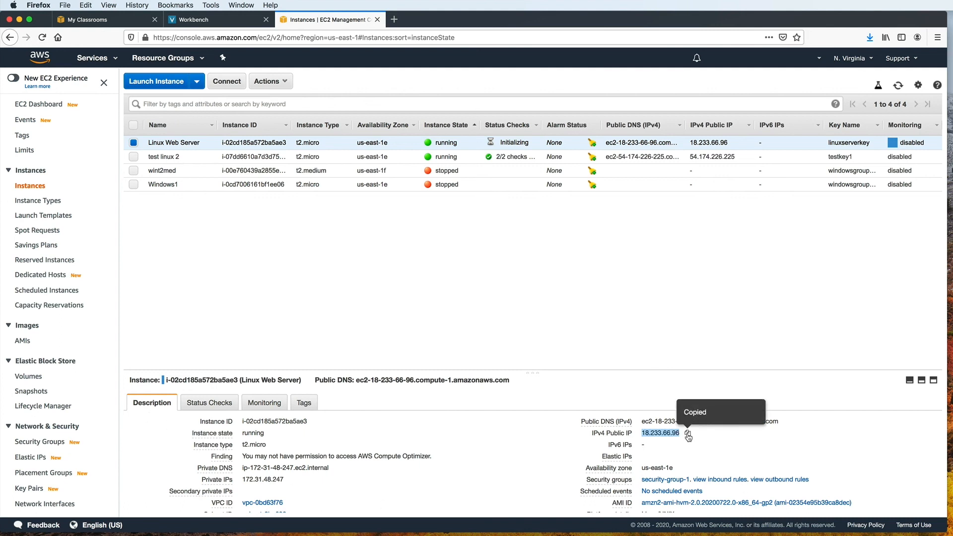